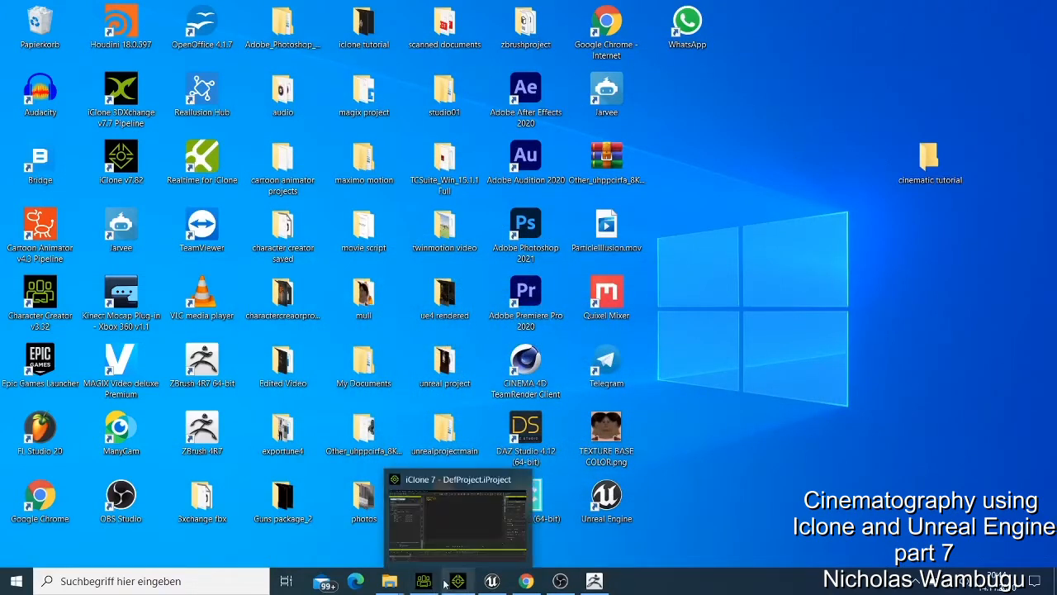
Bring Chrome to the front, showing the edX Unreal Engine Camera Rigs lesson.
left_click(421, 581)
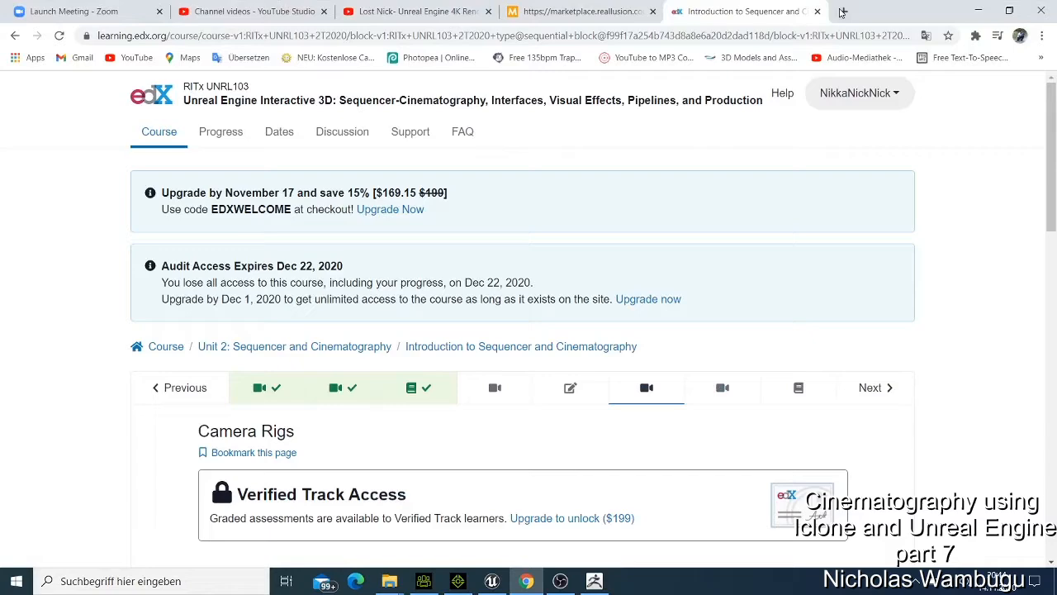
Search Google Images for 'men cloth texture' in a new tab.
left_click(844, 10)
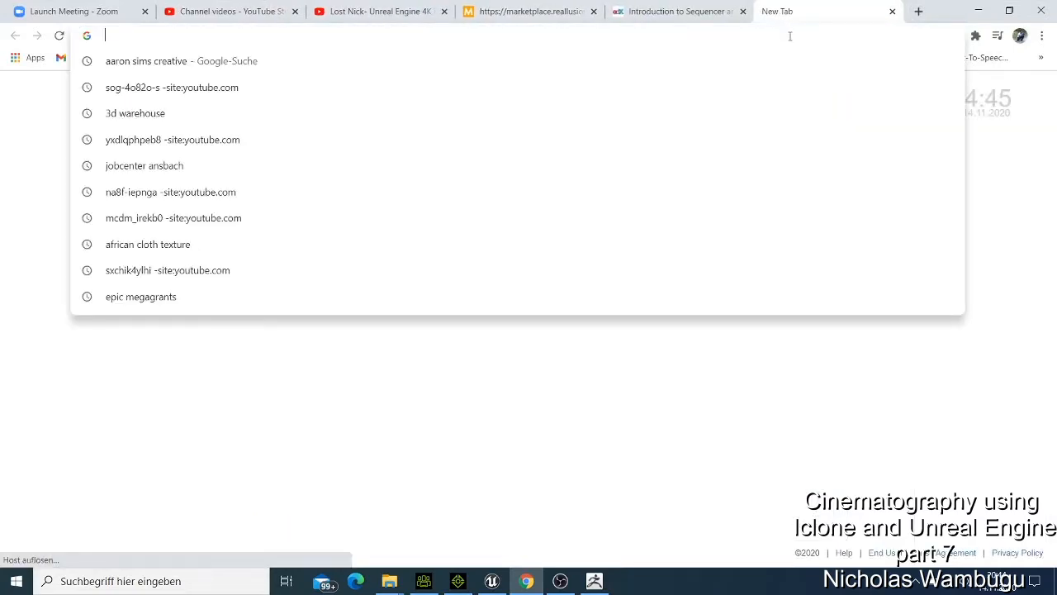
type("men cloth texture")
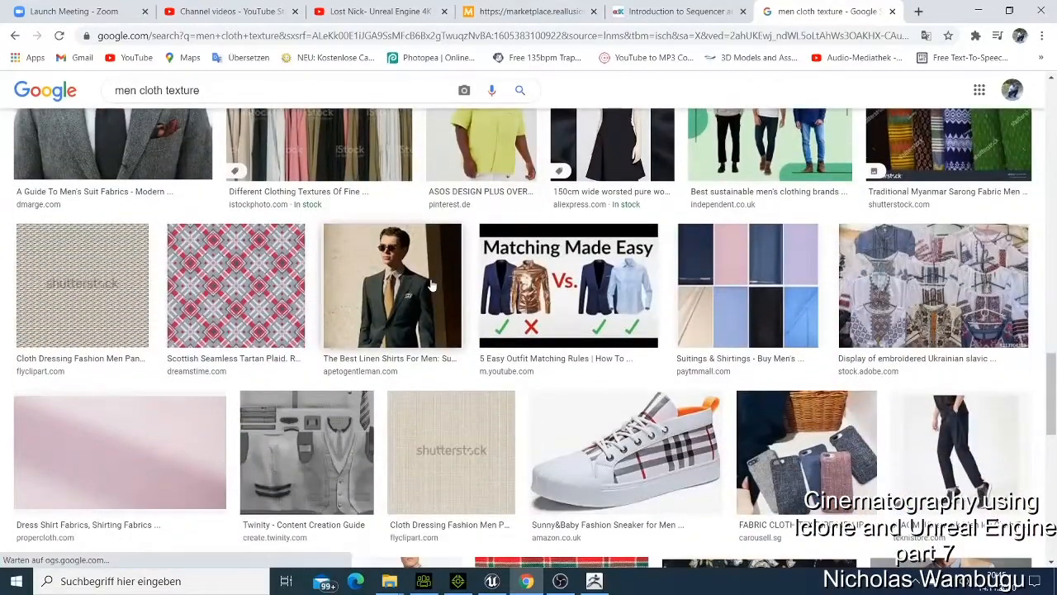
mouse_move(246, 306)
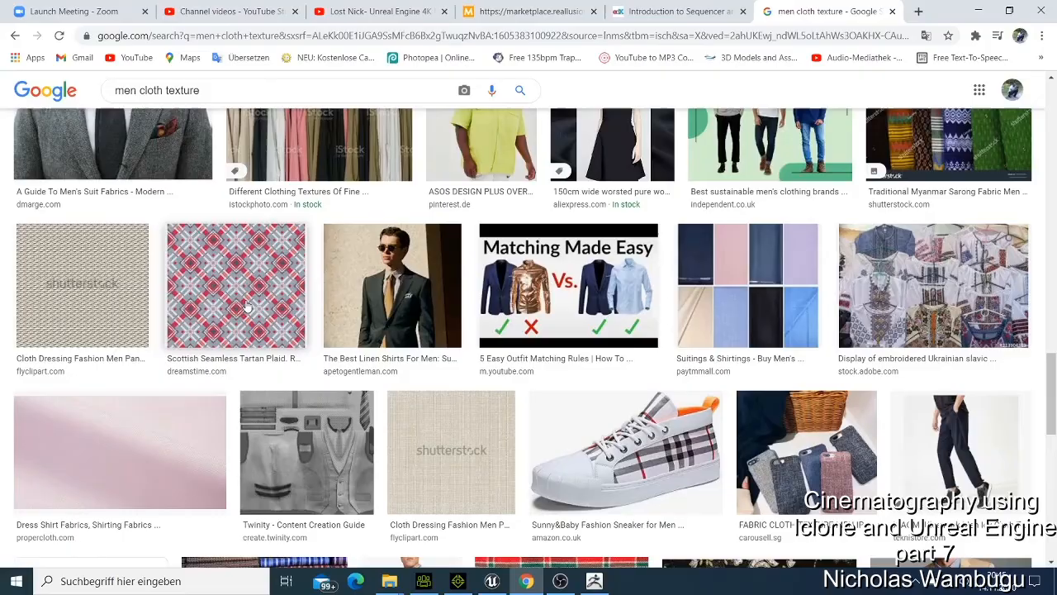
Save the tartan plaid texture image to Downloads.
scroll("down", 3)
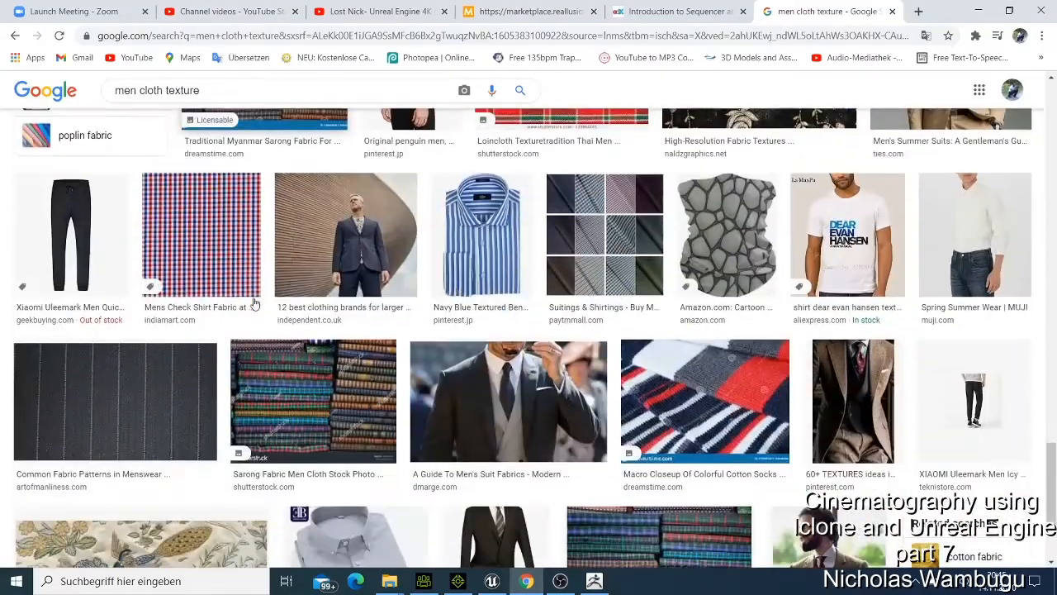
scroll("down", 3)
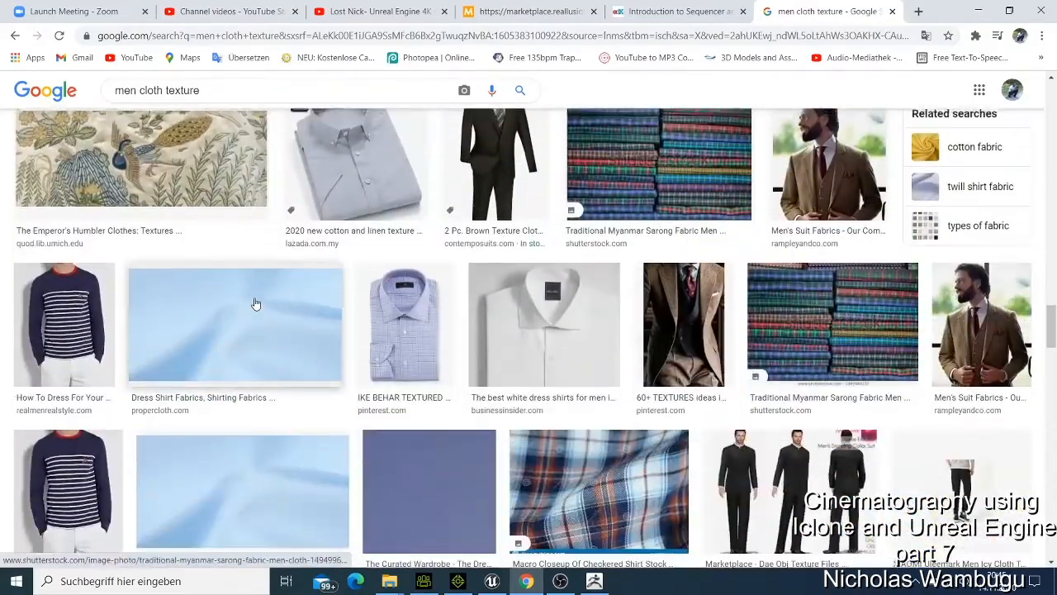
scroll("down", 3)
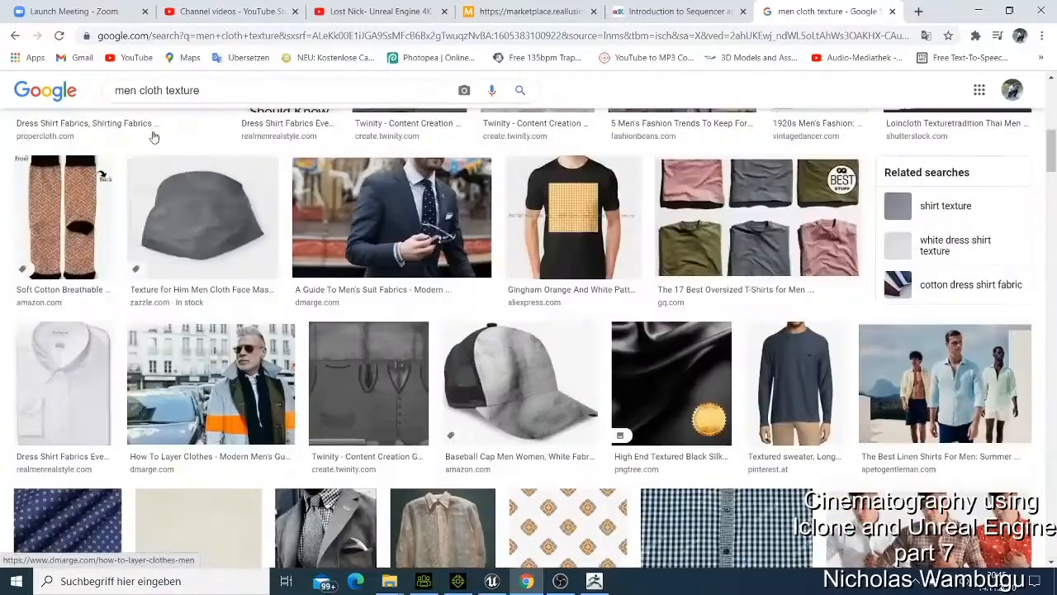
scroll("down", 3)
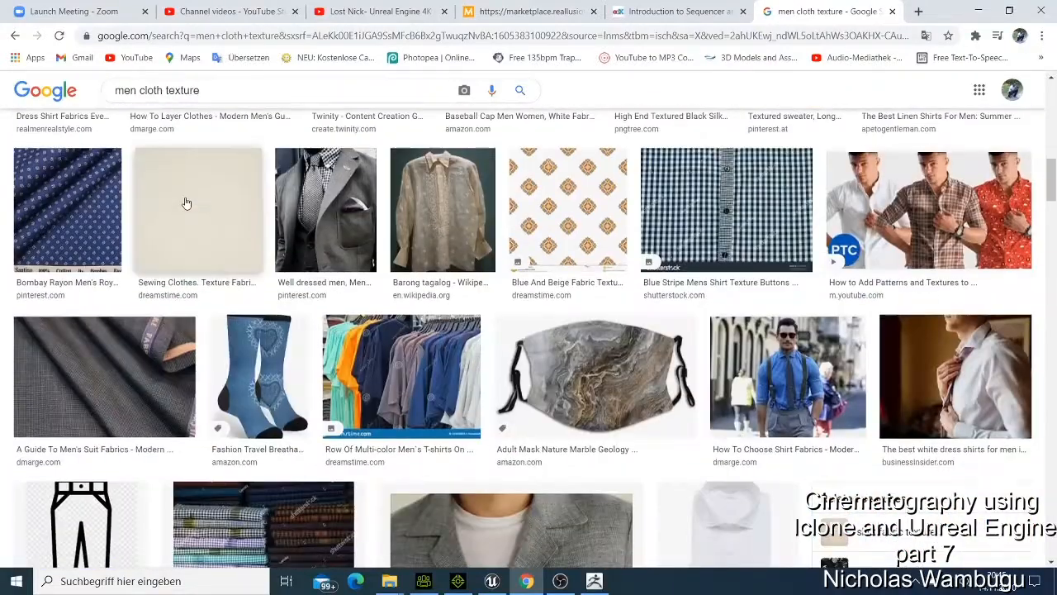
scroll("down", 3)
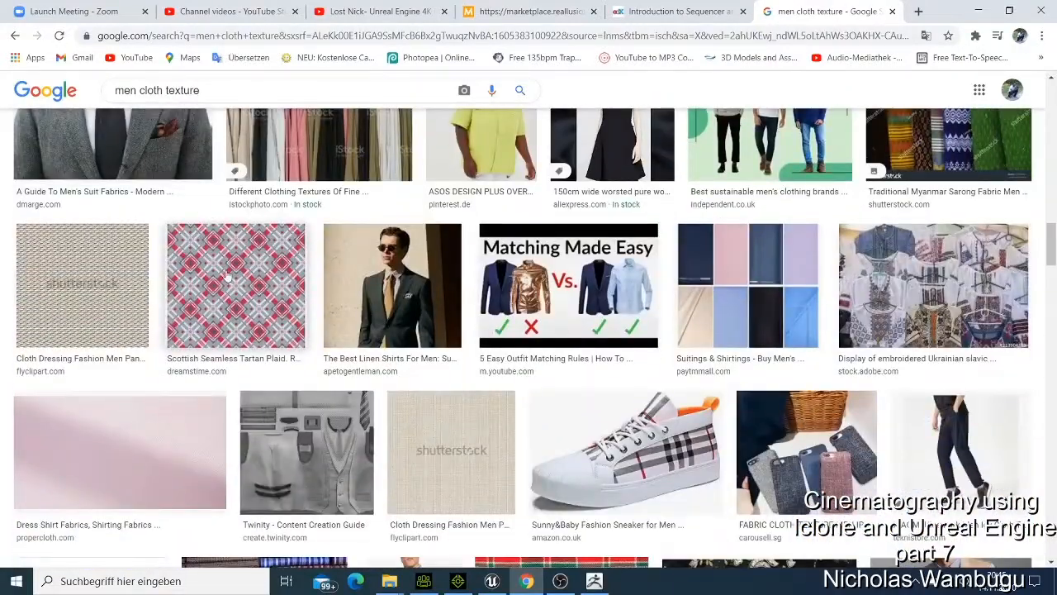
right_click(229, 275)
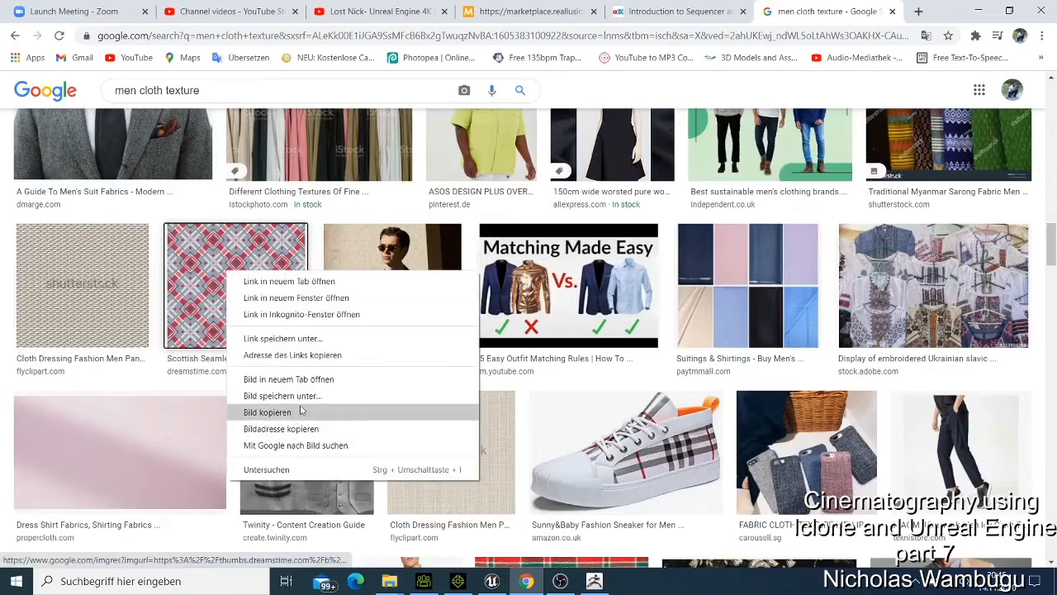
left_click(283, 396)
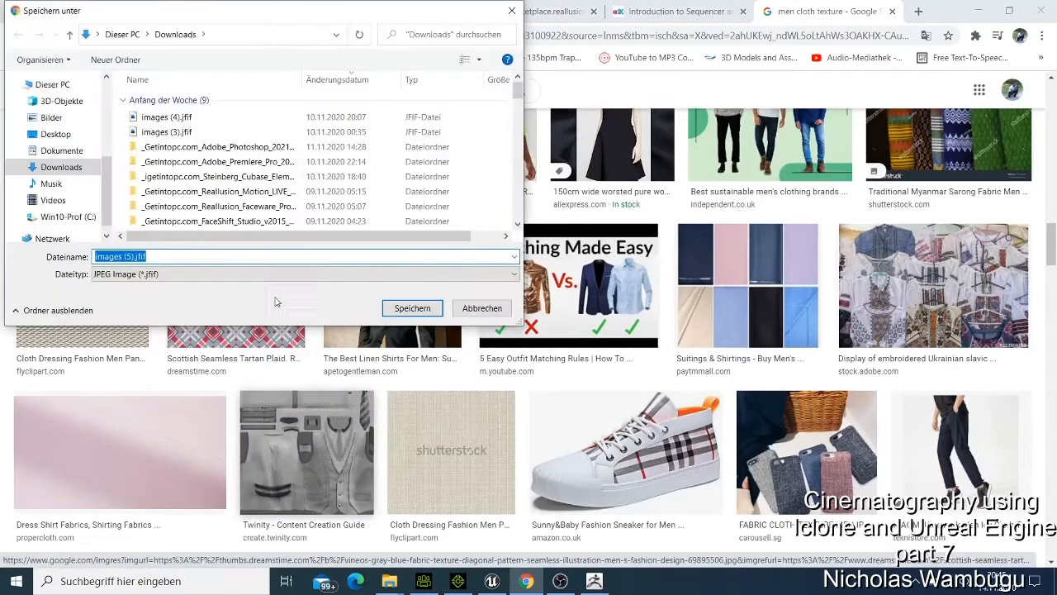
left_click(412, 308)
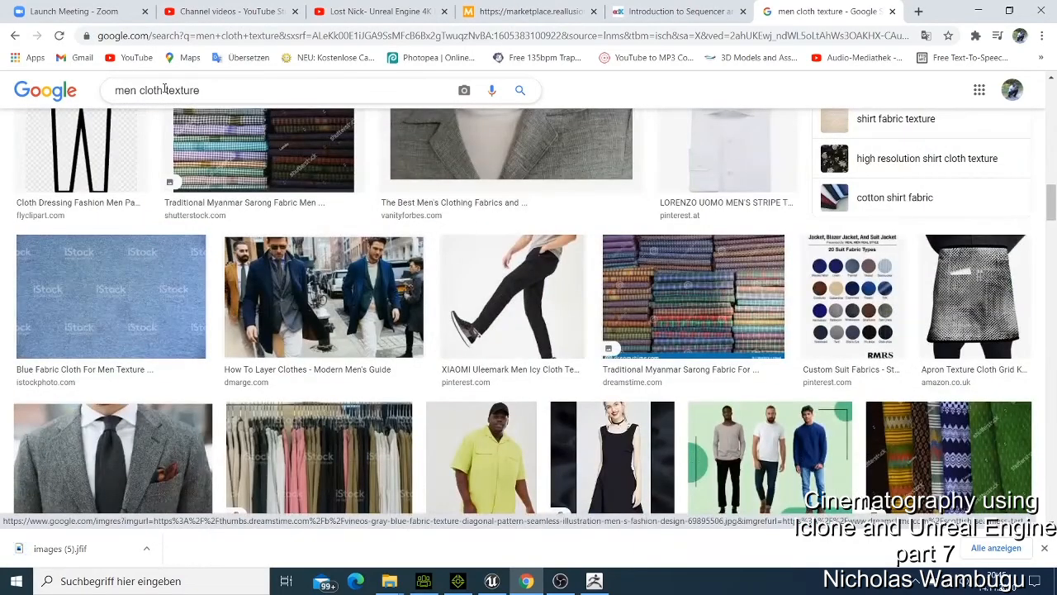
Save the blue-and-beige diamond pattern image to Downloads.
scroll("down", 3)
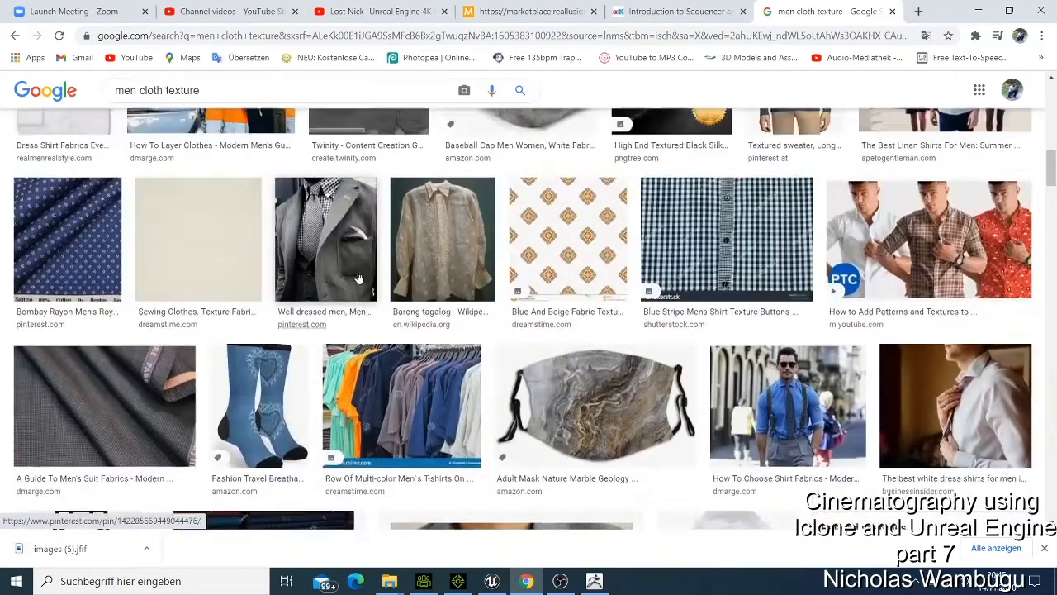
right_click(567, 415)
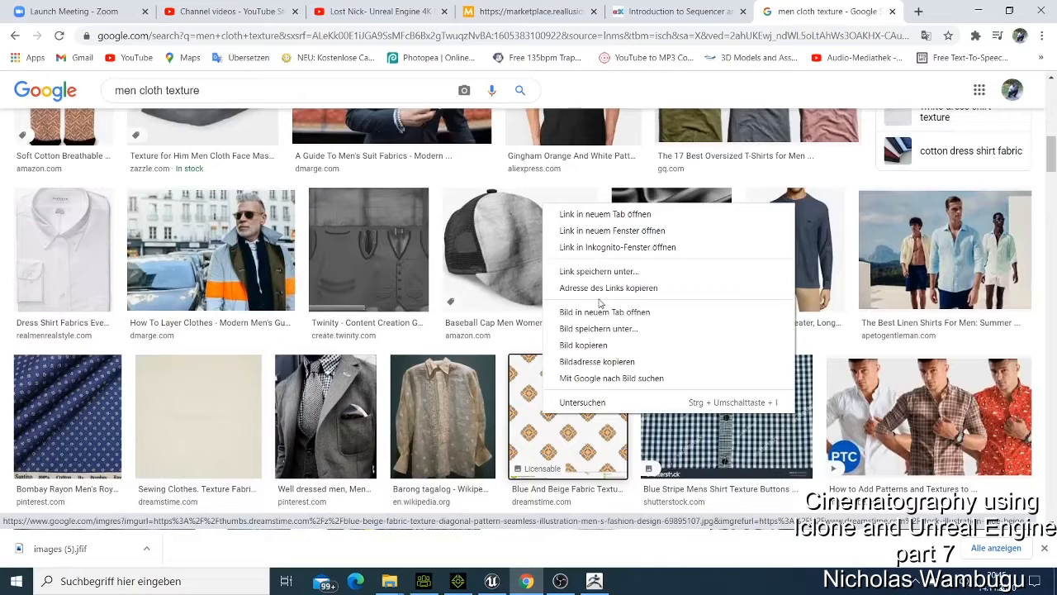
mouse_move(583, 345)
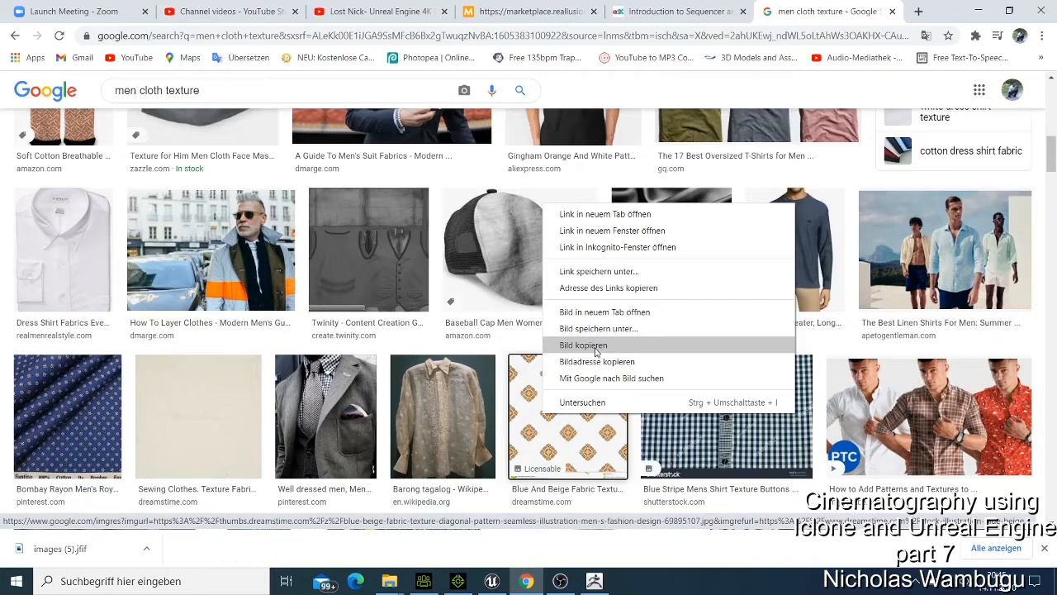
mouse_move(610, 330)
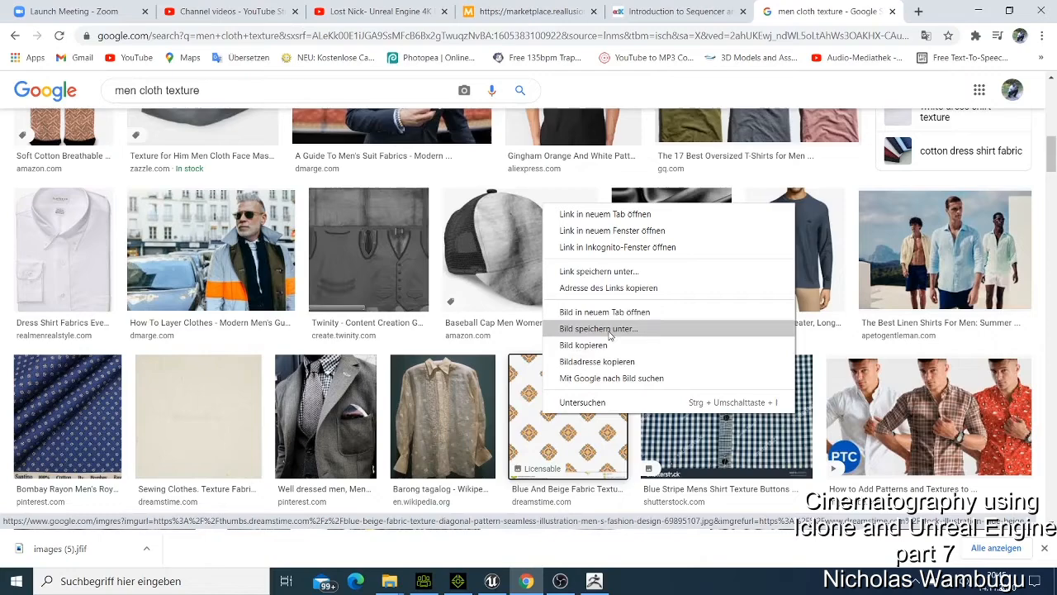
left_click(599, 328)
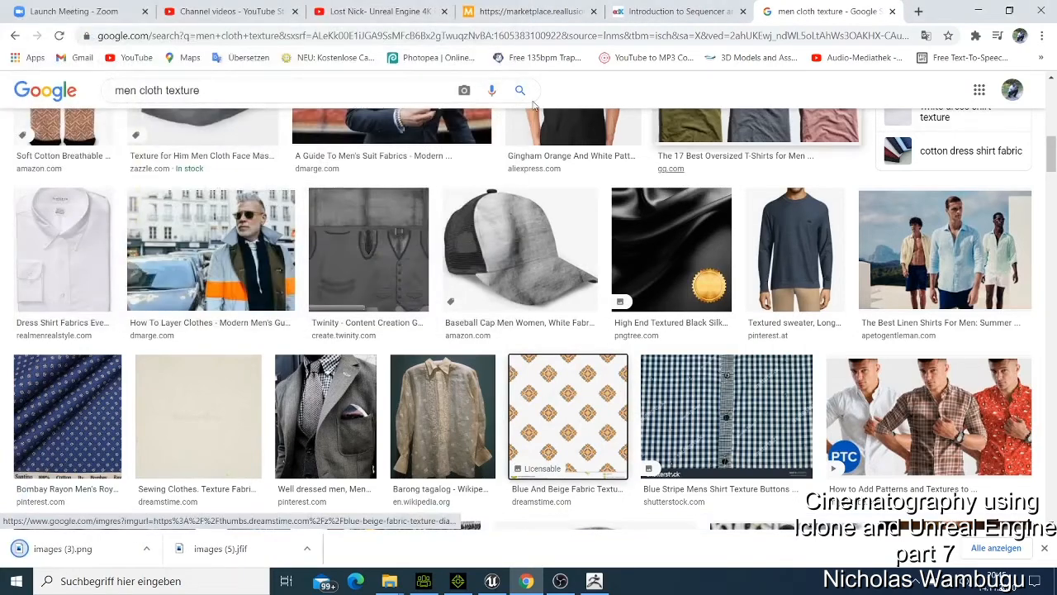
mouse_move(752, 286)
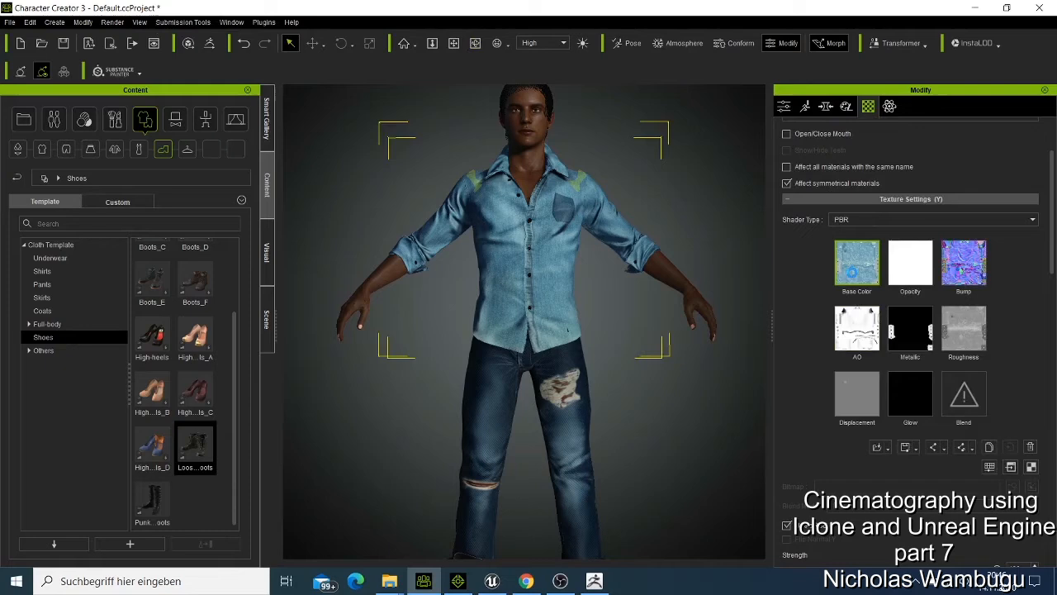
Load images (3).png from Downloads into the shirt's Base Color slot.
left_click(856, 263)
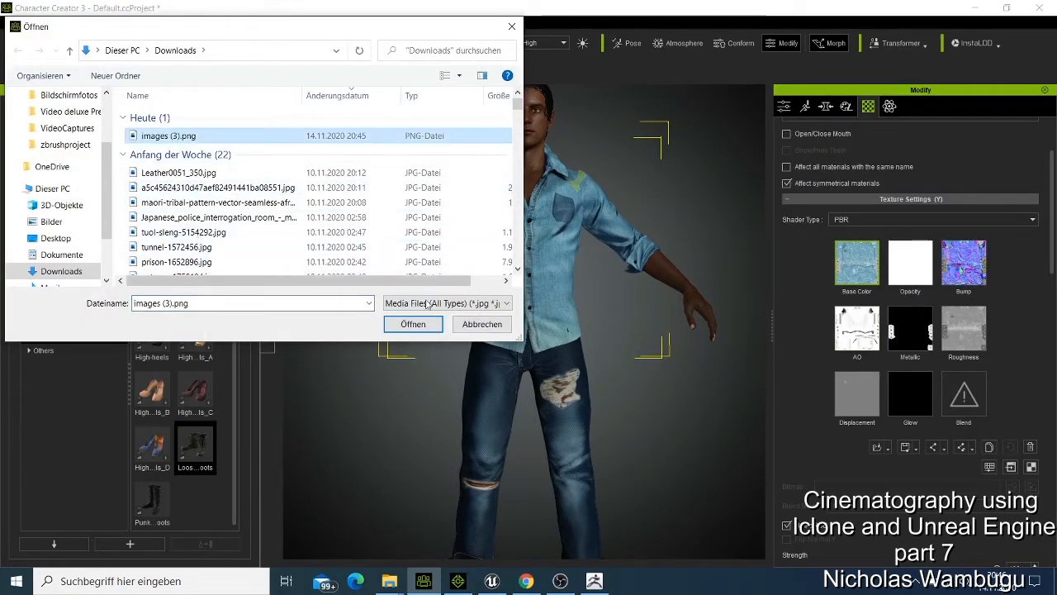
left_click(412, 324)
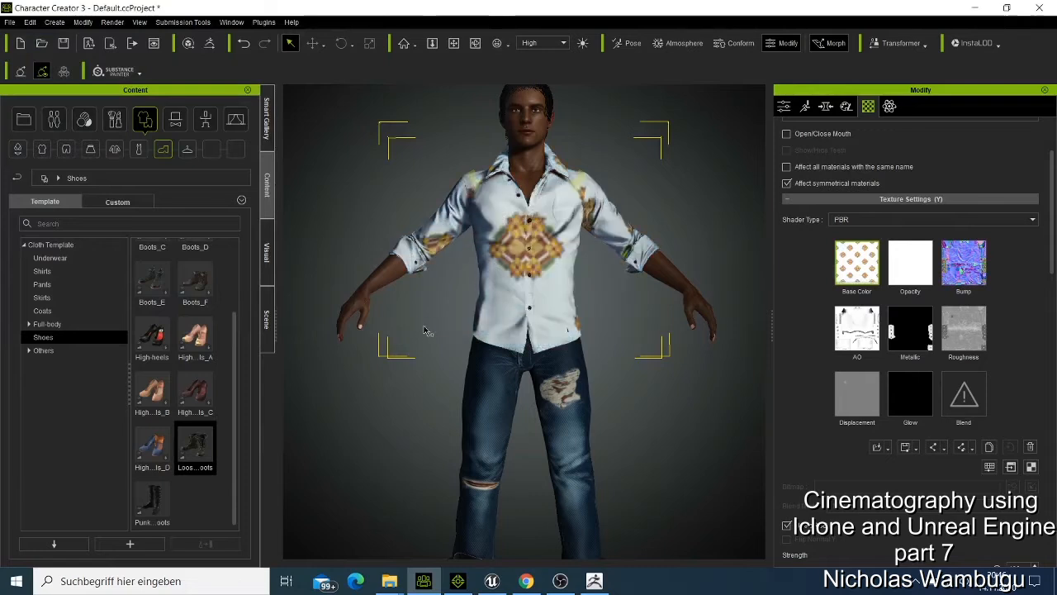
mouse_move(619, 277)
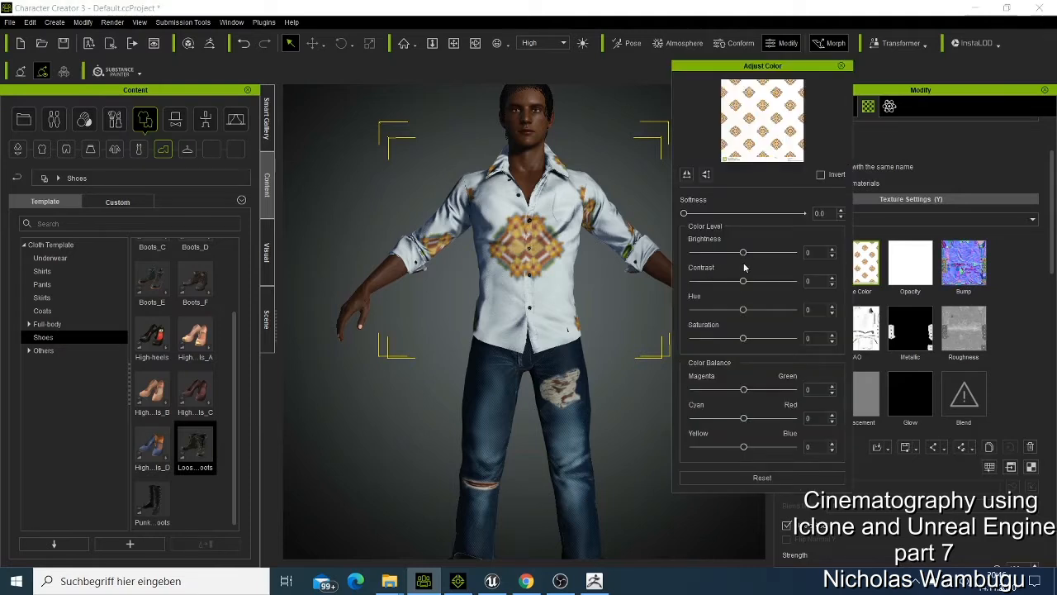
Slightly darken the shirt pattern, shift its hue, and tilt balance toward green and red.
left_click_drag(742, 251, 730, 252)
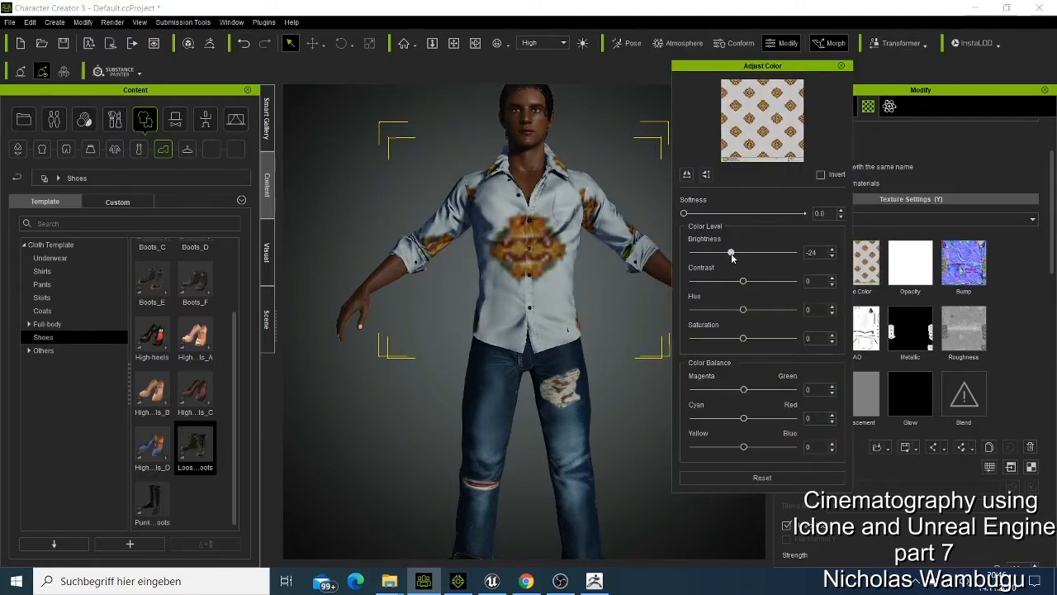
left_click_drag(731, 252, 740, 252)
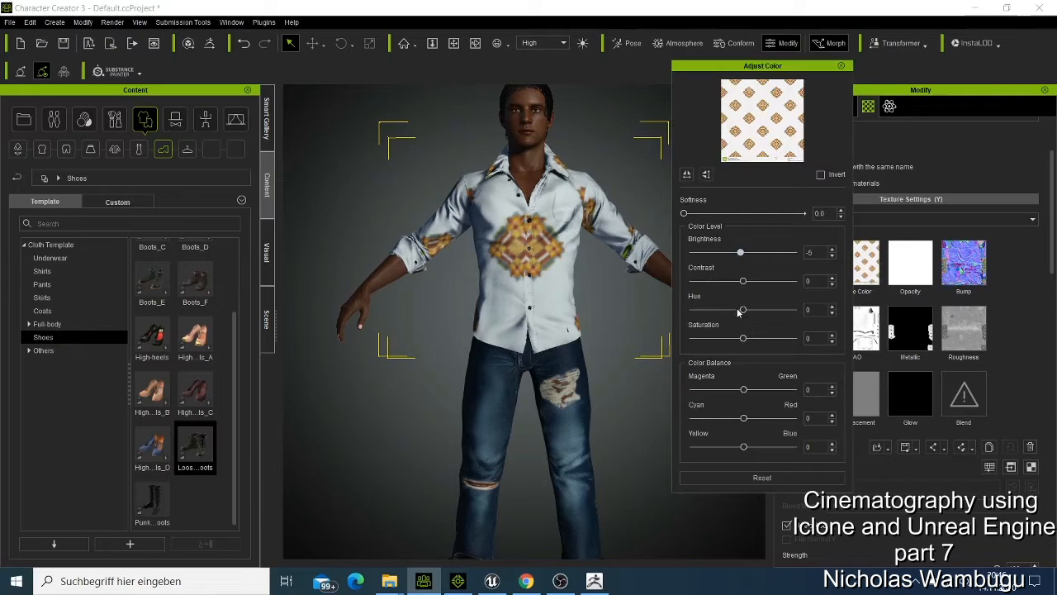
left_click_drag(741, 310, 727, 310)
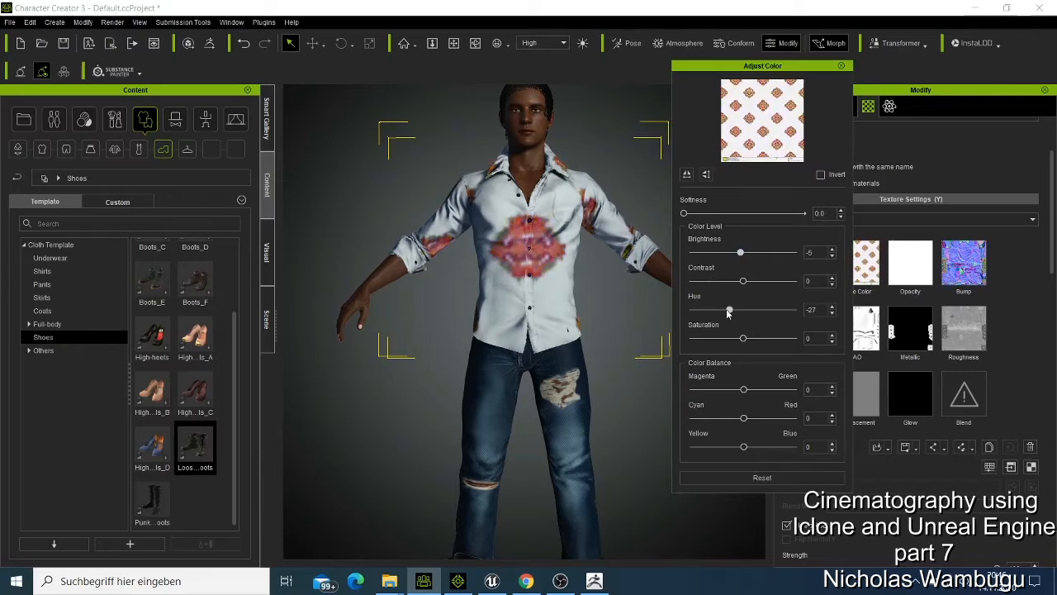
left_click_drag(727, 310, 725, 309)
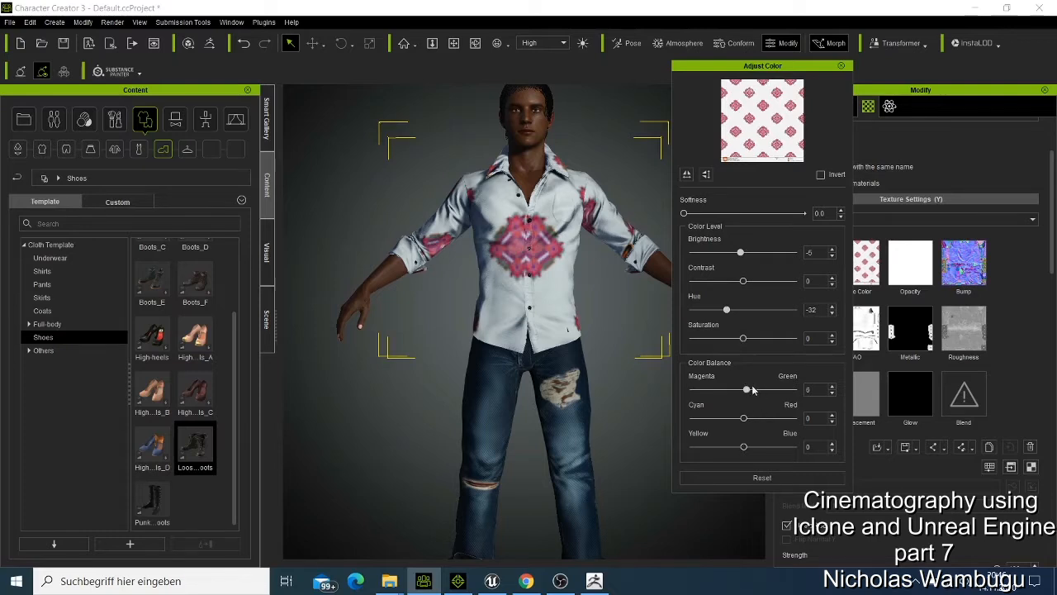
left_click_drag(746, 389, 750, 389)
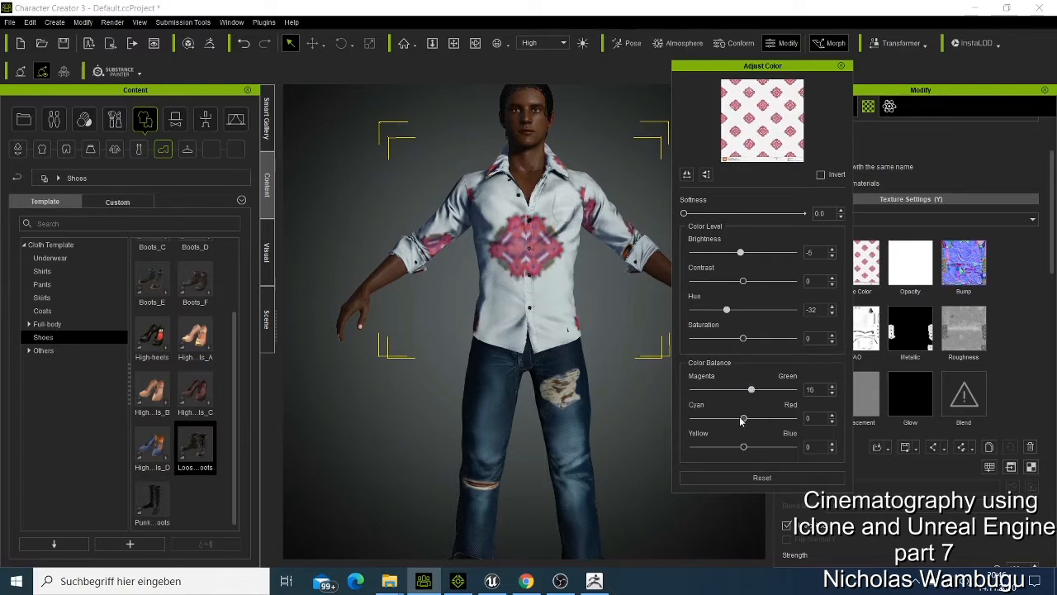
left_click_drag(744, 418, 759, 418)
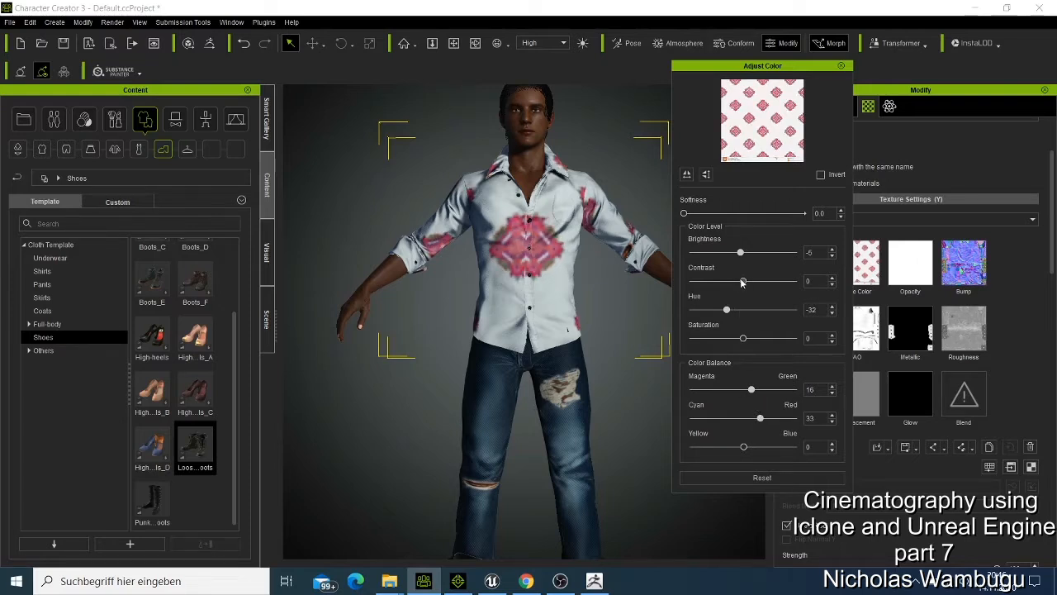
Raise the pattern contrast, tilt toward blue, settle hue at -12 orange-red, and close.
left_click_drag(743, 281, 726, 281)
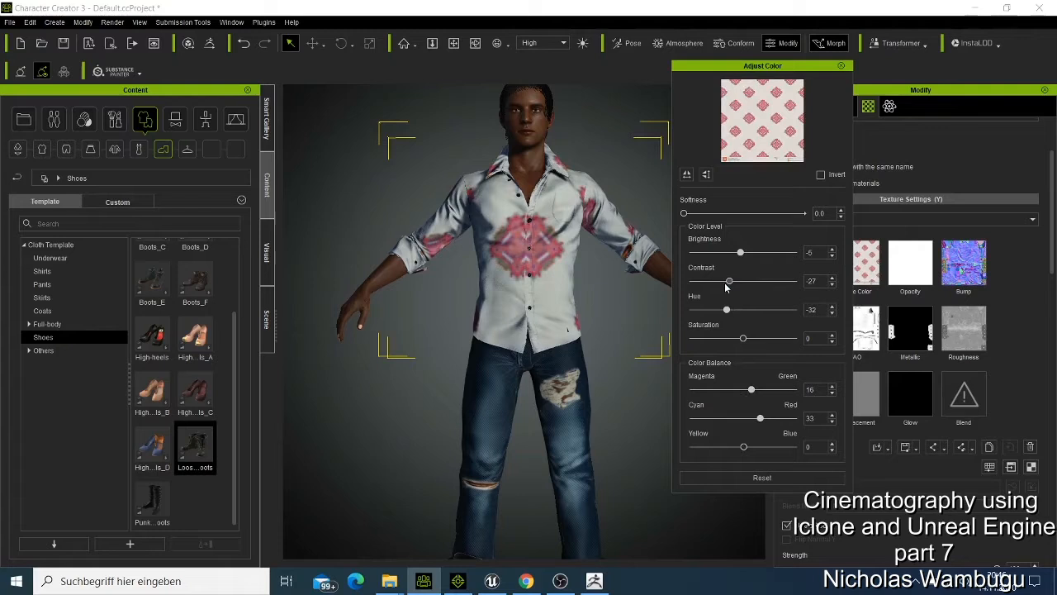
left_click_drag(728, 281, 757, 280)
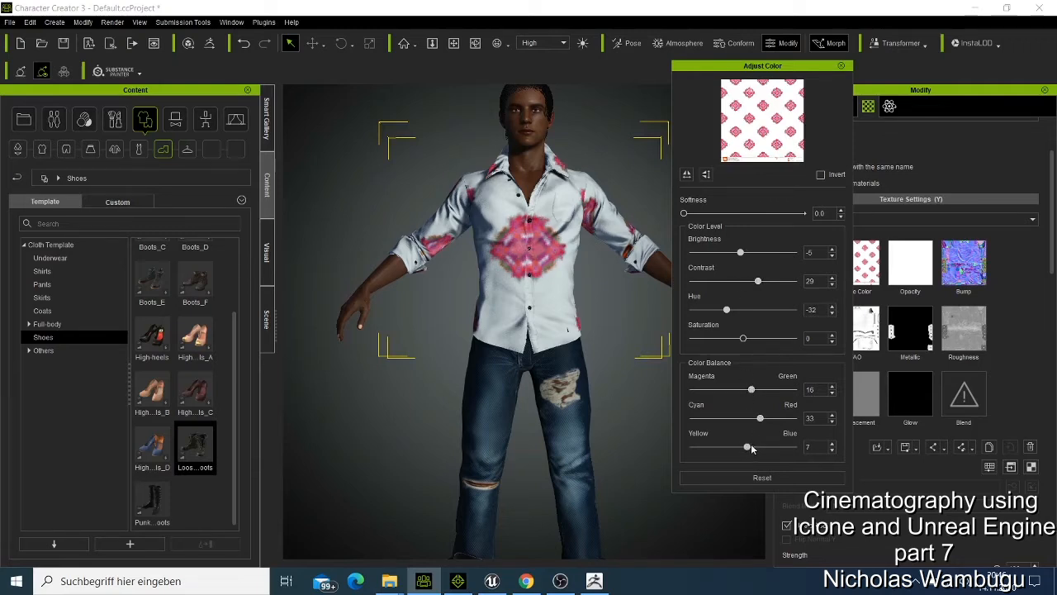
left_click_drag(747, 445, 761, 446)
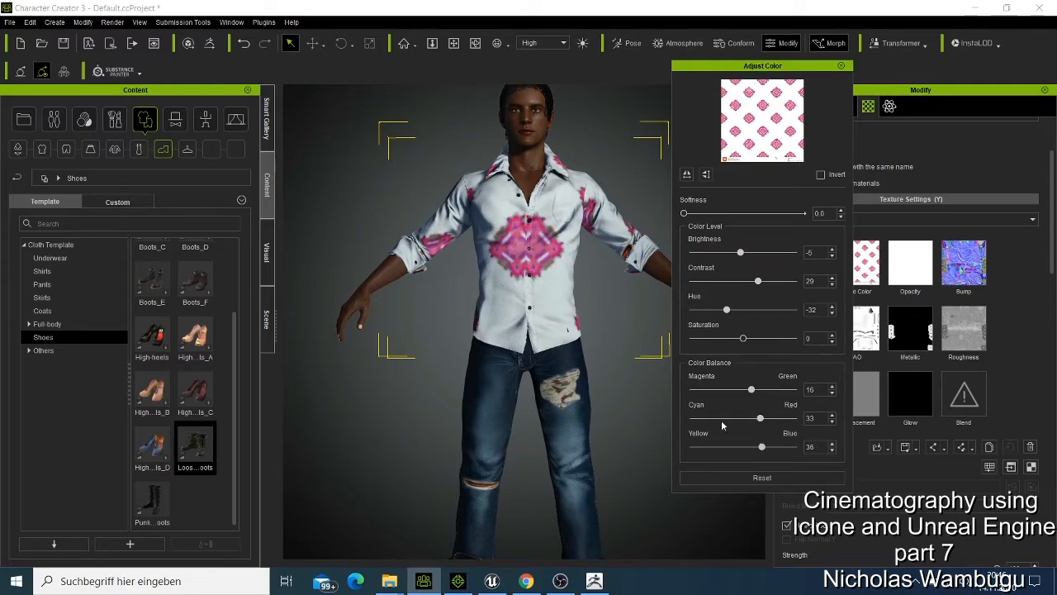
left_click_drag(725, 309, 760, 309)
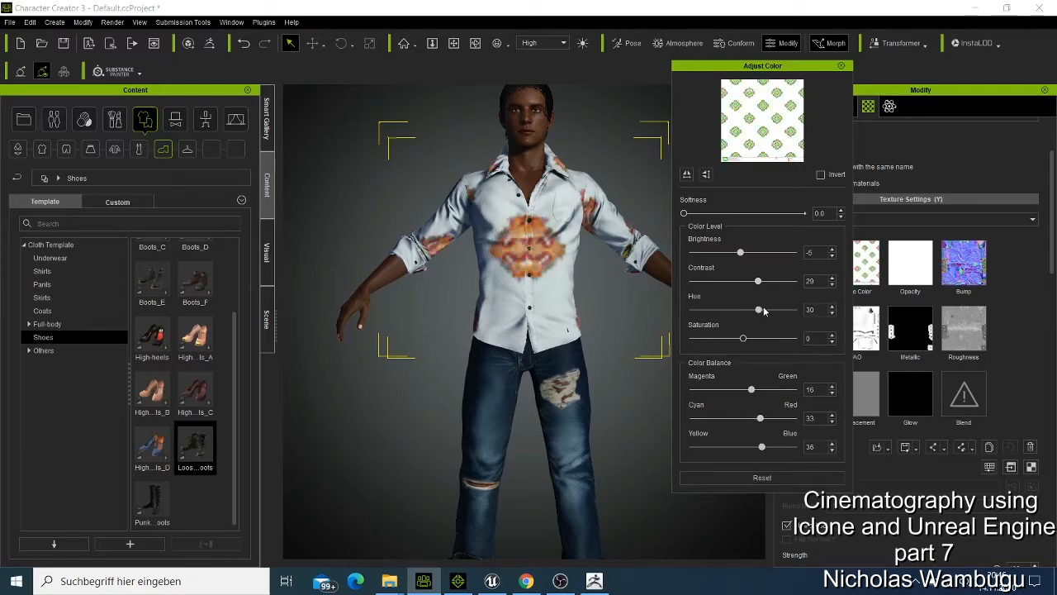
left_click_drag(759, 308, 763, 309)
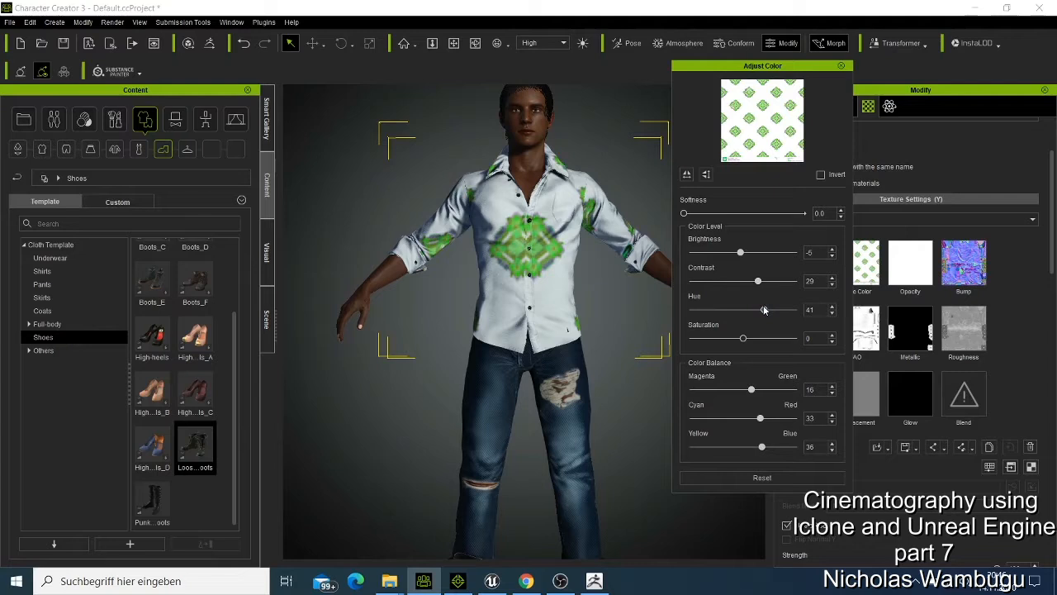
left_click_drag(764, 309, 736, 309)
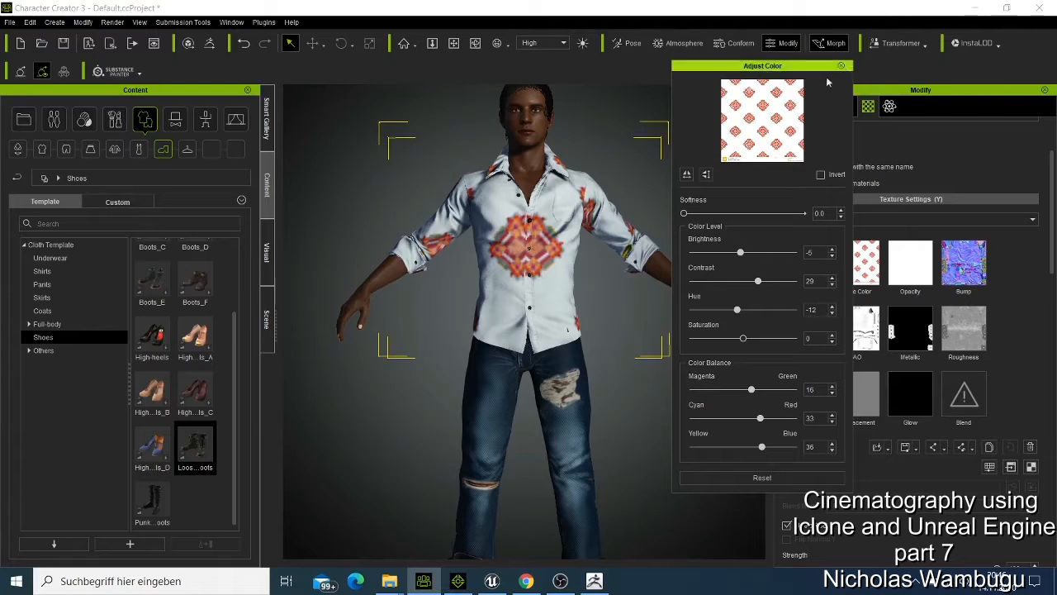
mouse_move(841, 65)
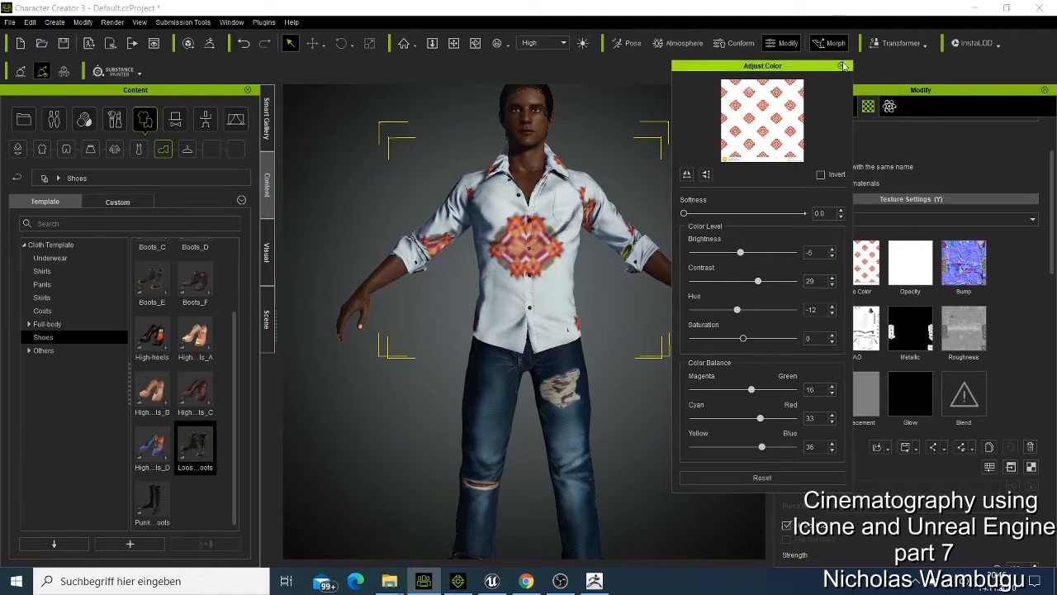
left_click(843, 66)
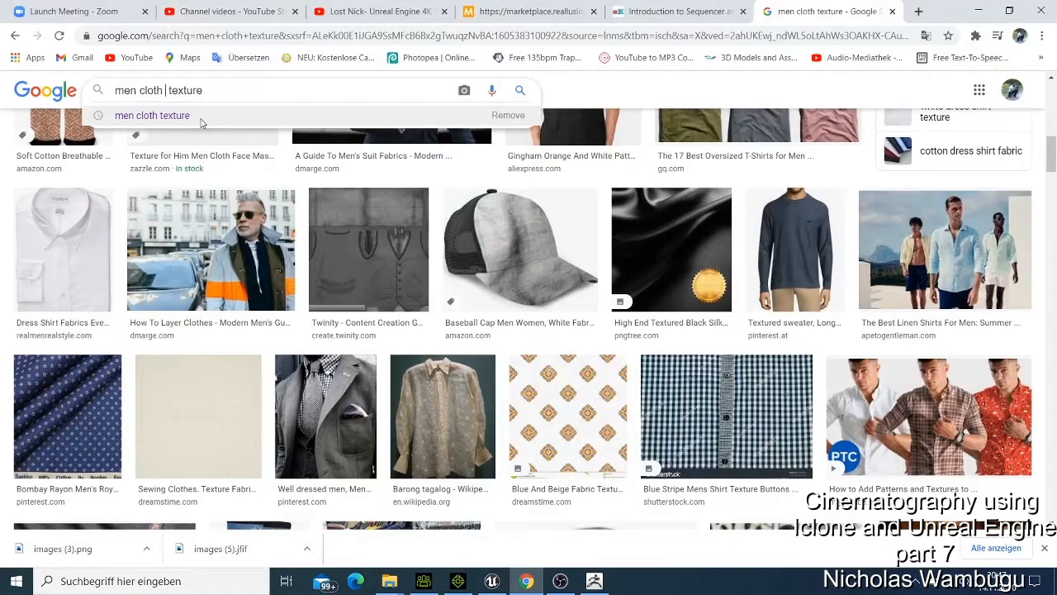
Search 'men cloth jeans texture' and save a dark blue denim image.
type("jeans")
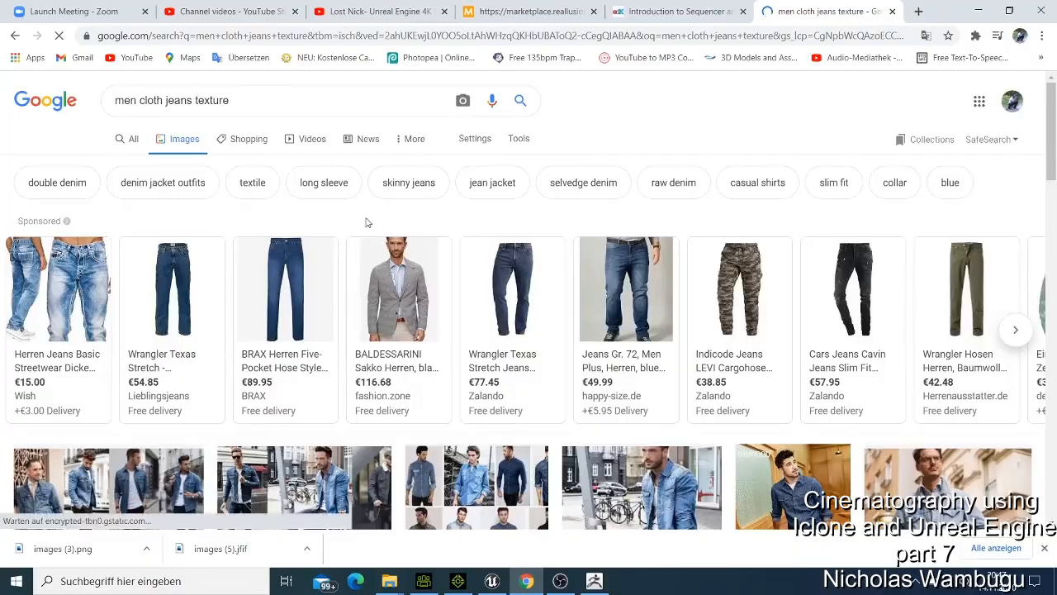
scroll("down", 3)
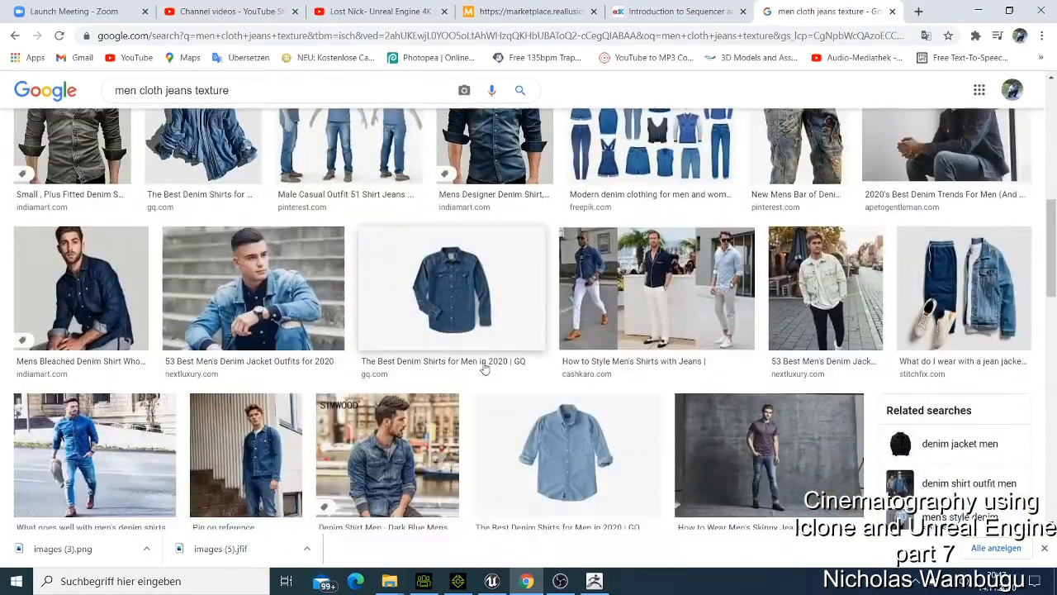
scroll("down", 3)
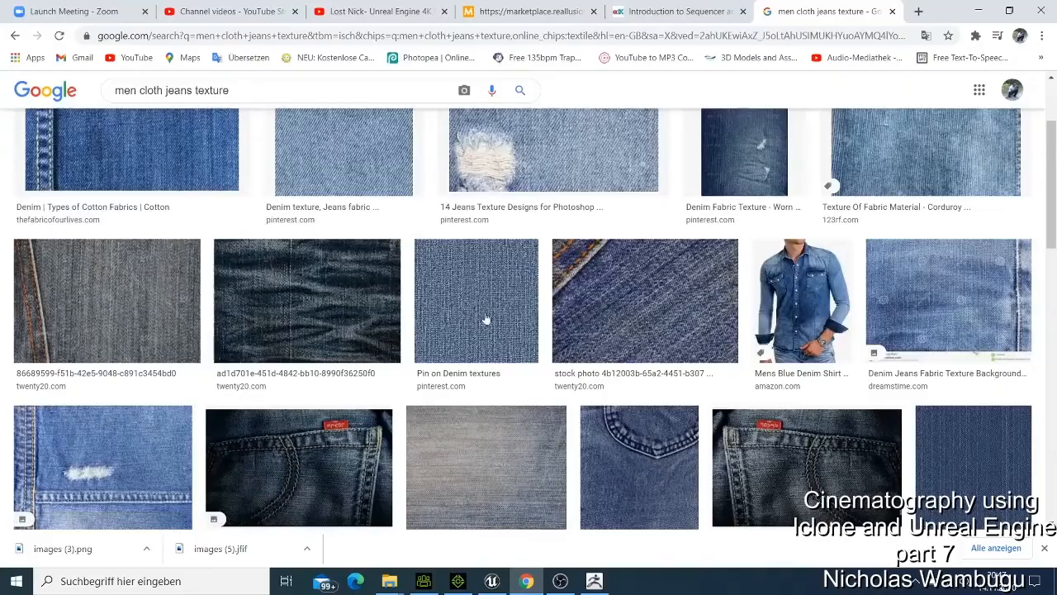
scroll("down", 3)
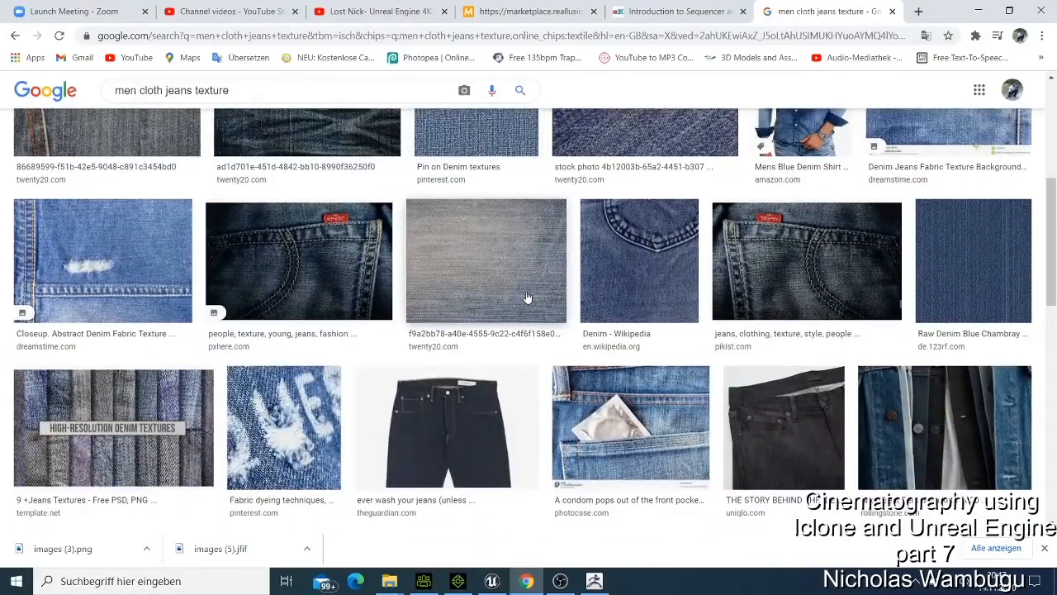
scroll("down", 3)
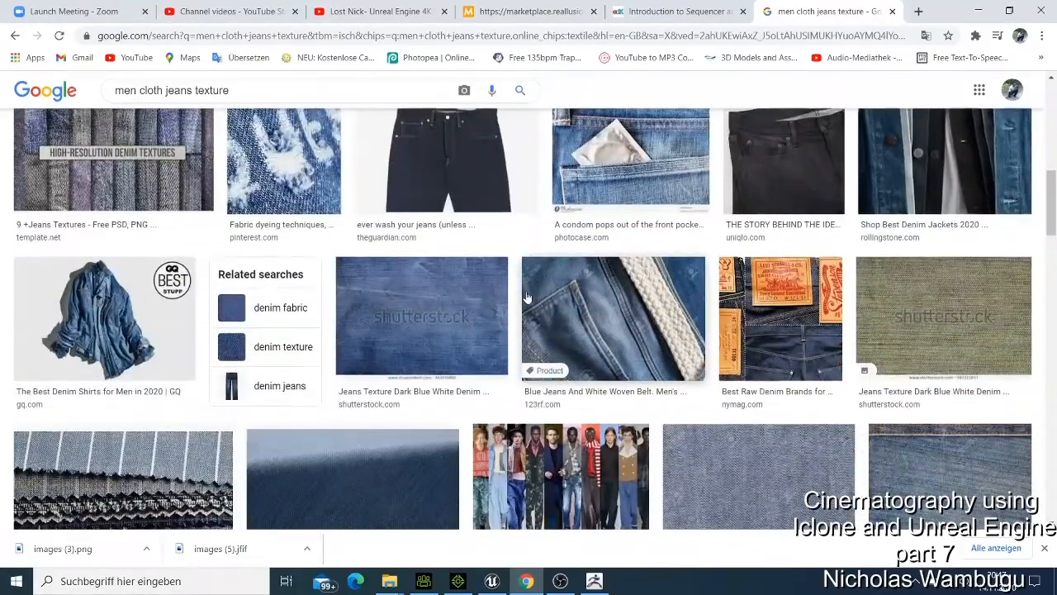
scroll("down", 3)
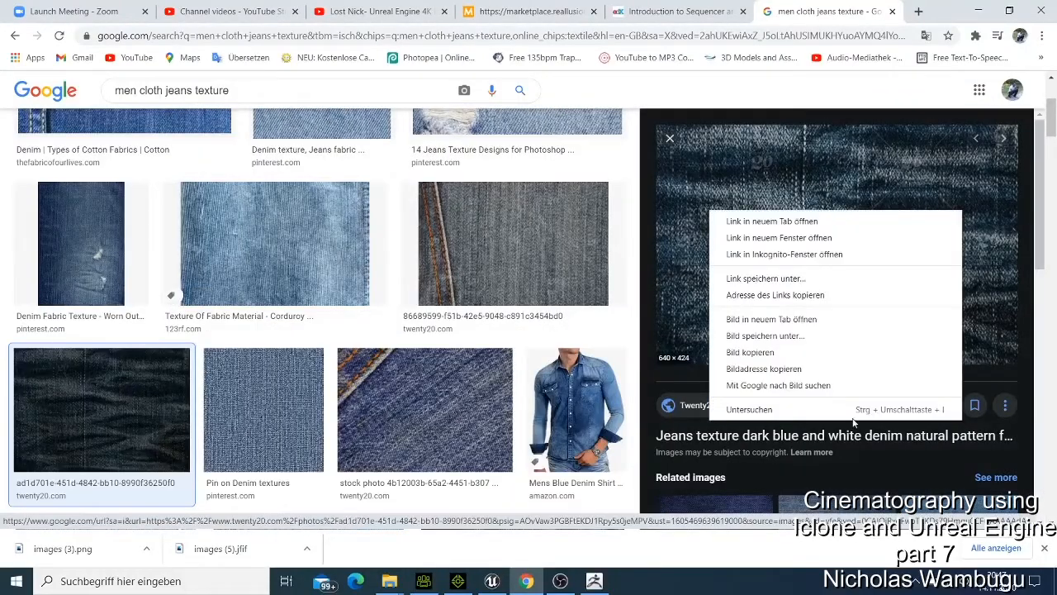
left_click(764, 335)
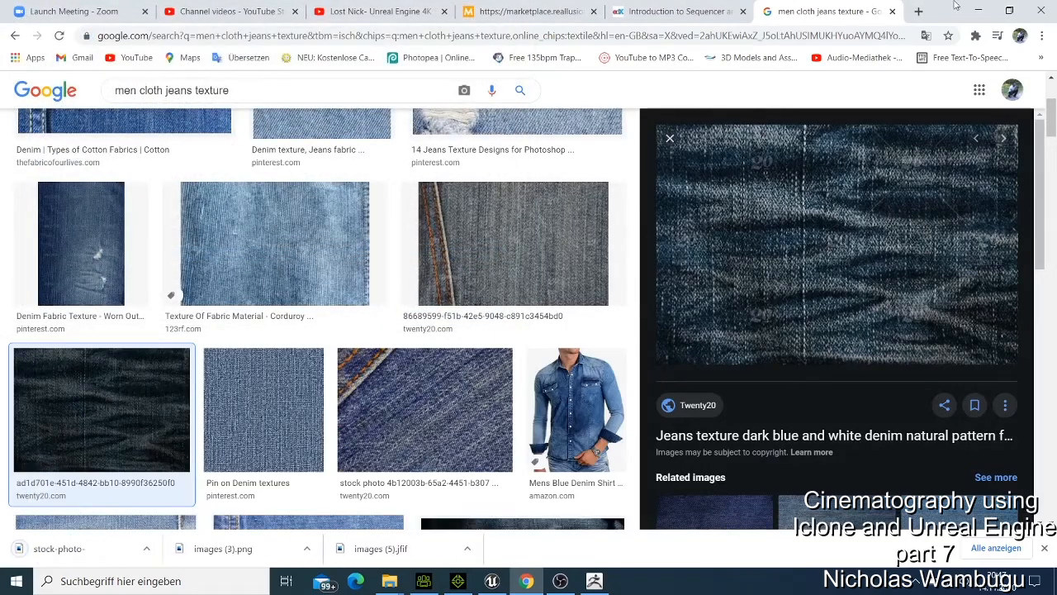
left_click(422, 579)
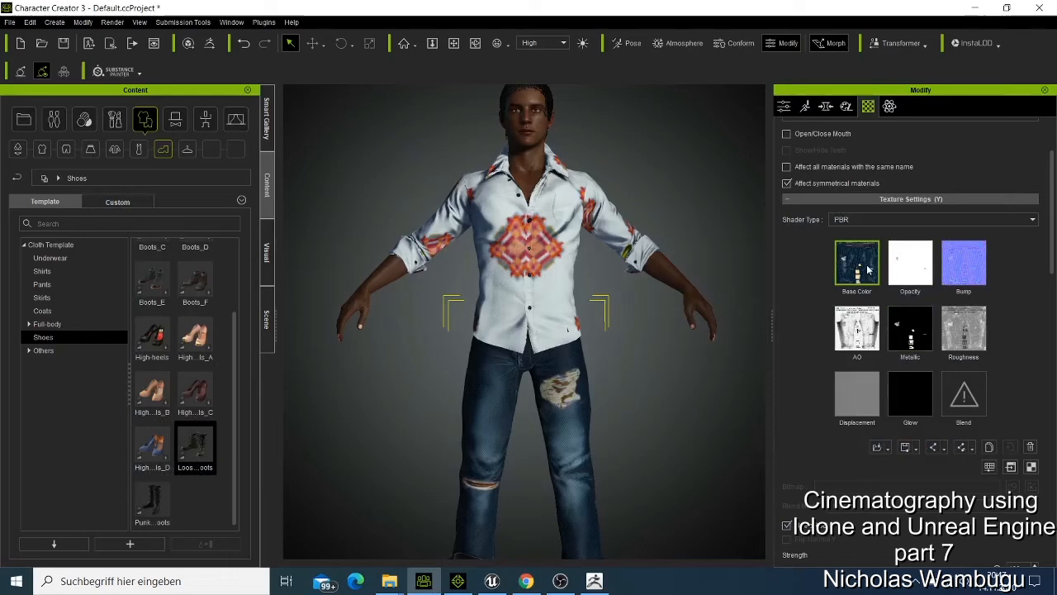
Load the denim texture onto the jeans and set its brightness to 9.
left_click(857, 263)
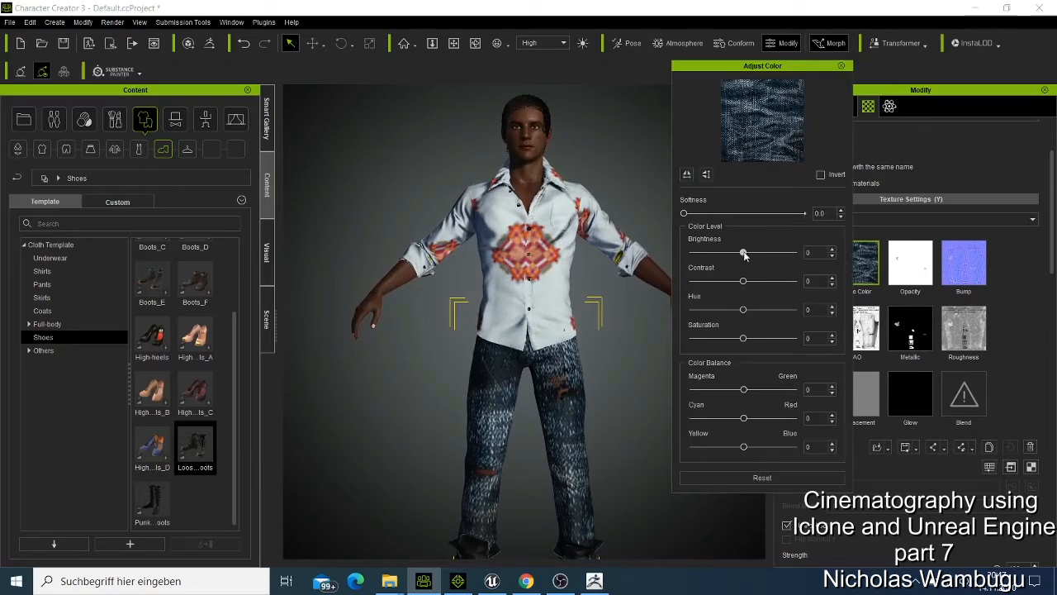
left_click_drag(743, 253, 742, 253)
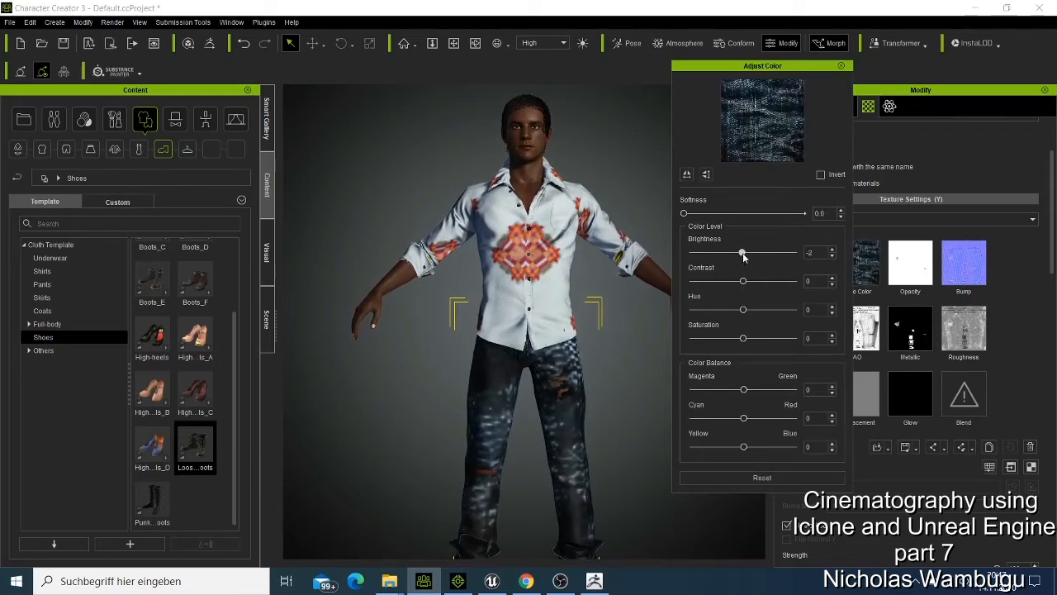
left_click_drag(742, 252, 751, 252)
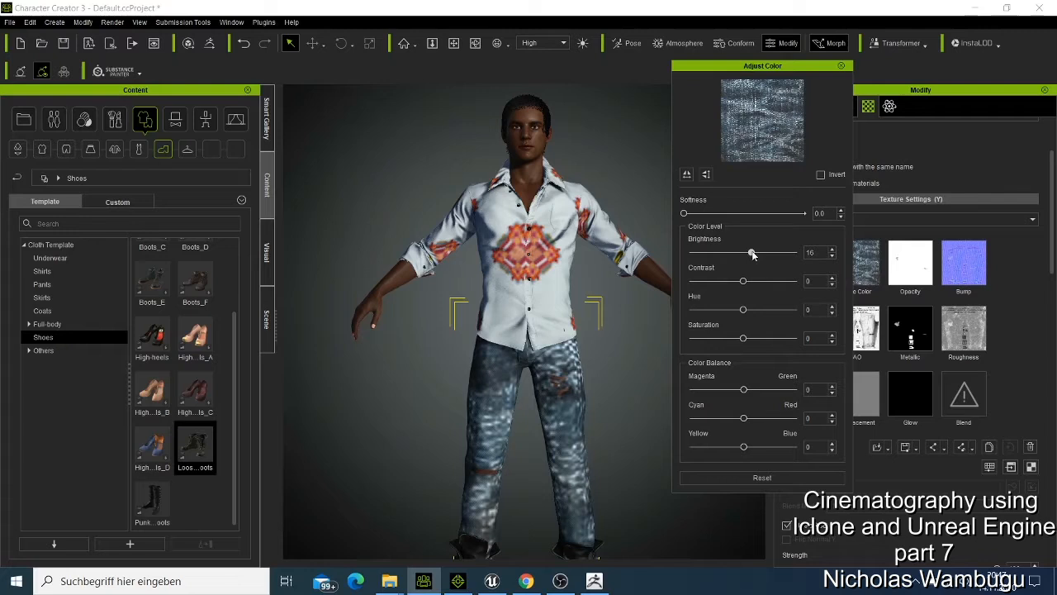
left_click_drag(751, 251, 747, 252)
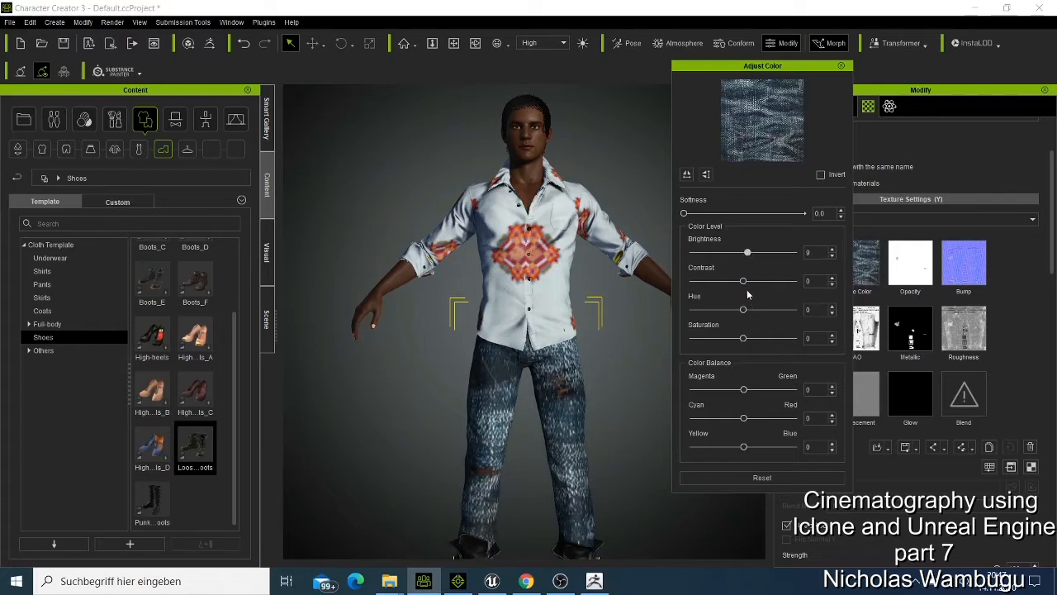
Set the denim contrast to -25, saturation to 9 and hue to 19.
left_click_drag(743, 281, 745, 280)
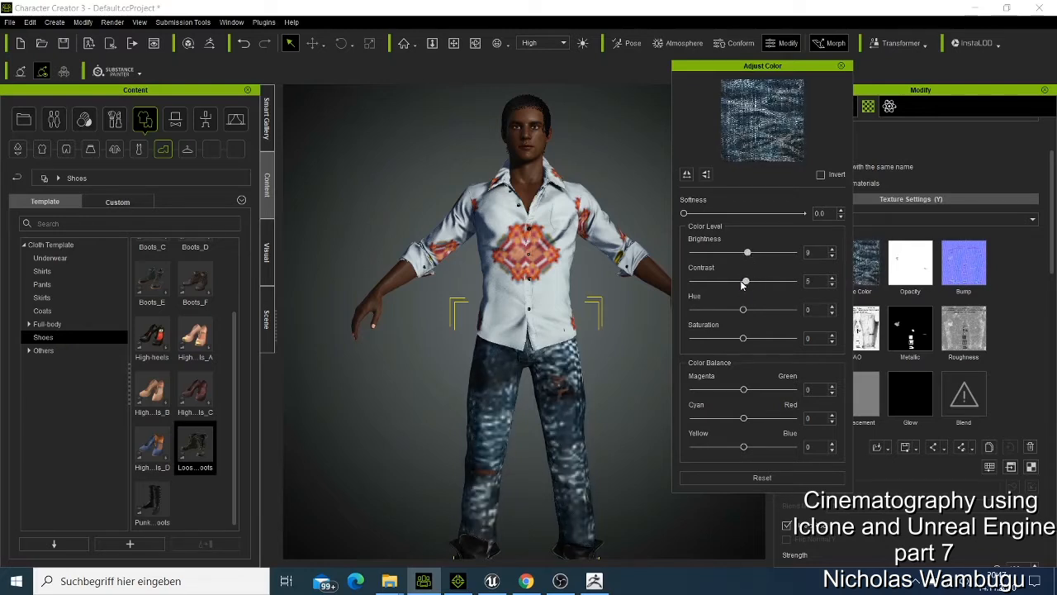
left_click_drag(744, 280, 729, 281)
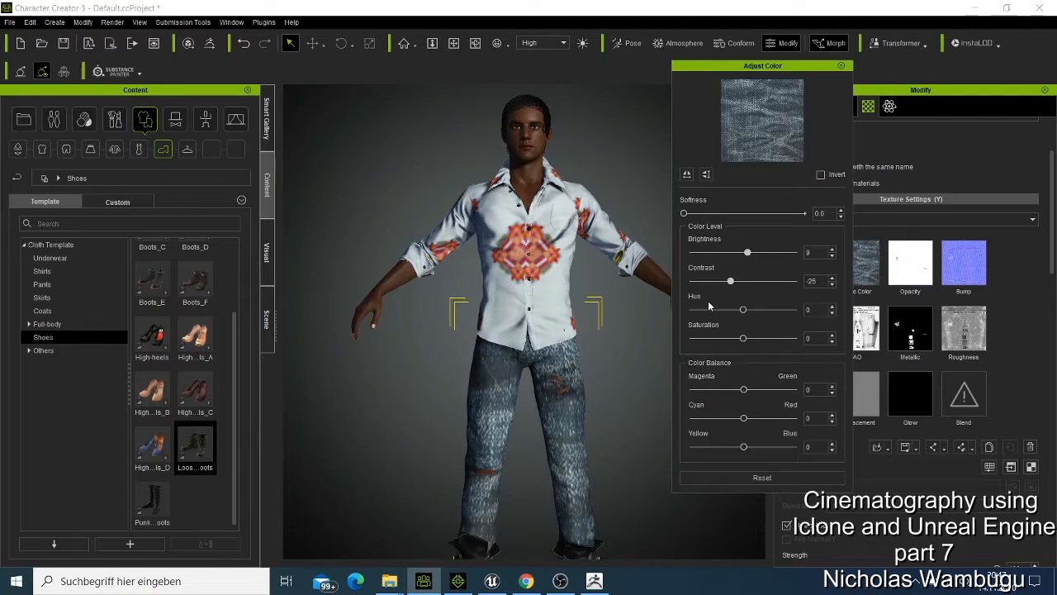
mouse_move(745, 378)
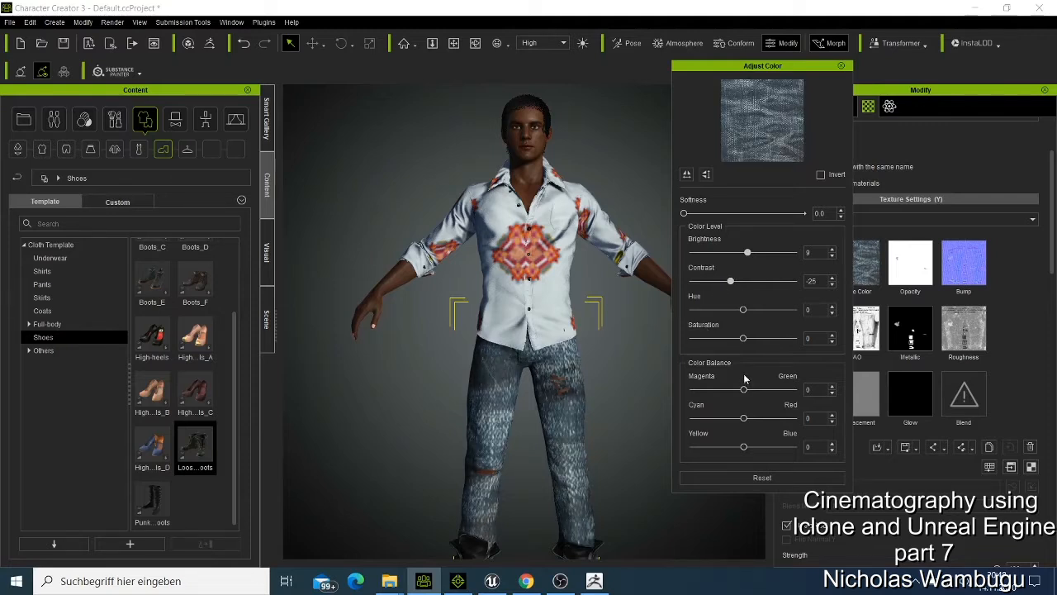
left_click_drag(743, 338, 738, 338)
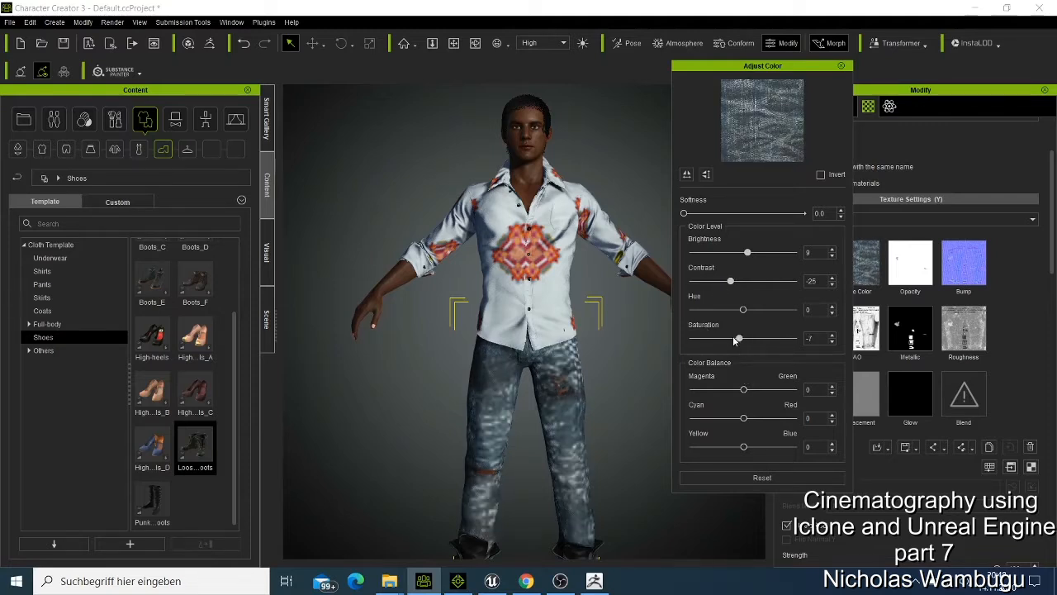
left_click_drag(738, 338, 781, 338)
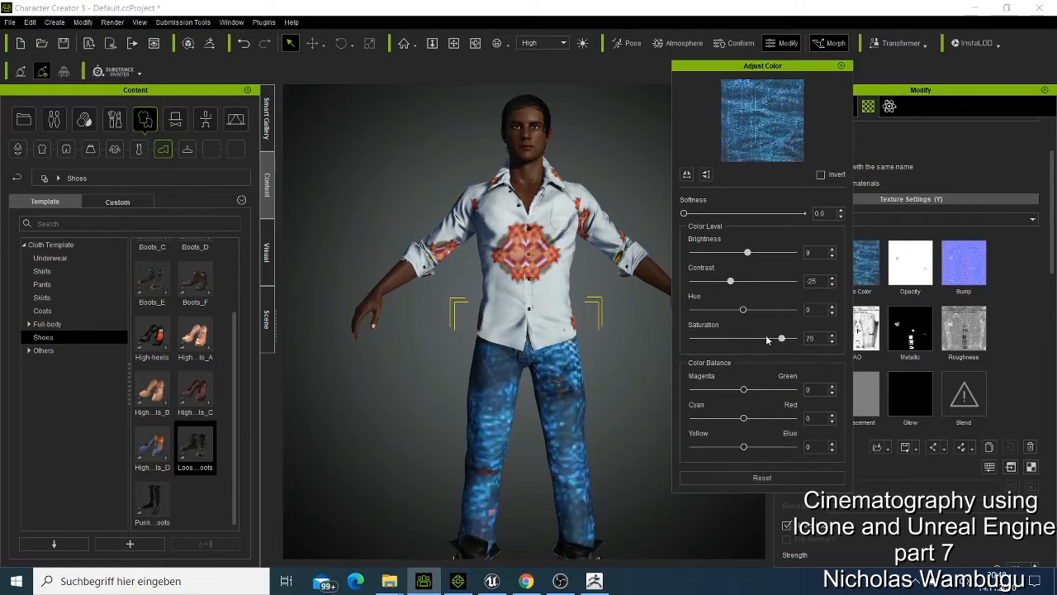
left_click_drag(784, 338, 748, 337)
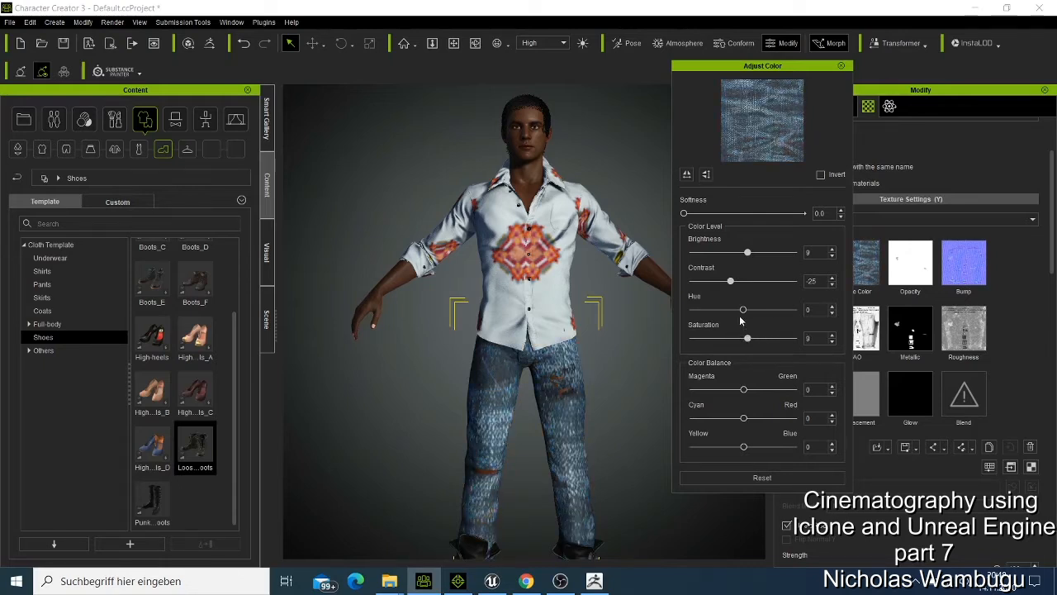
left_click_drag(743, 309, 751, 309)
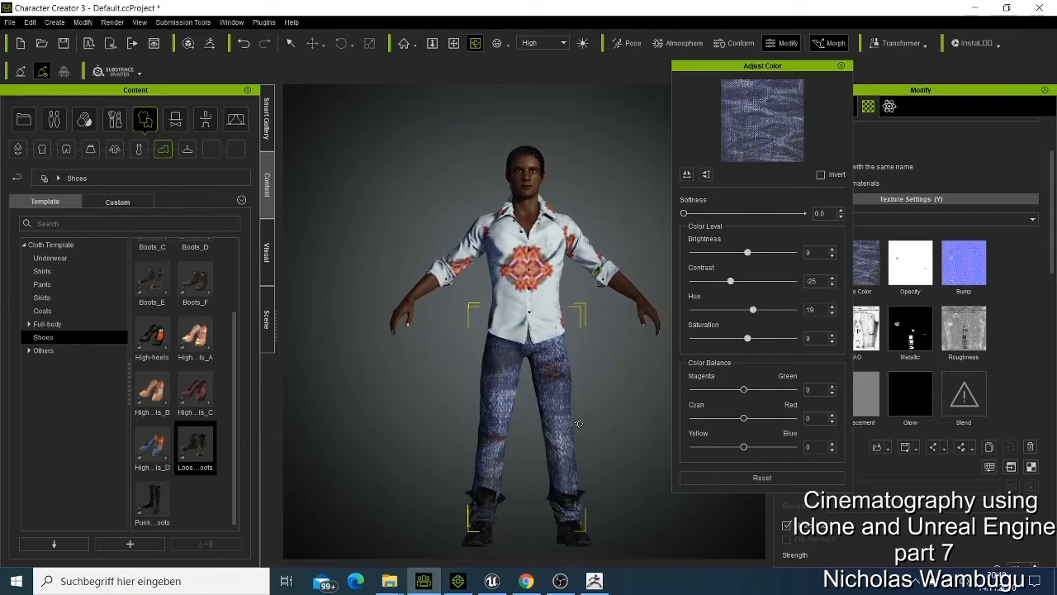
mouse_move(576, 424)
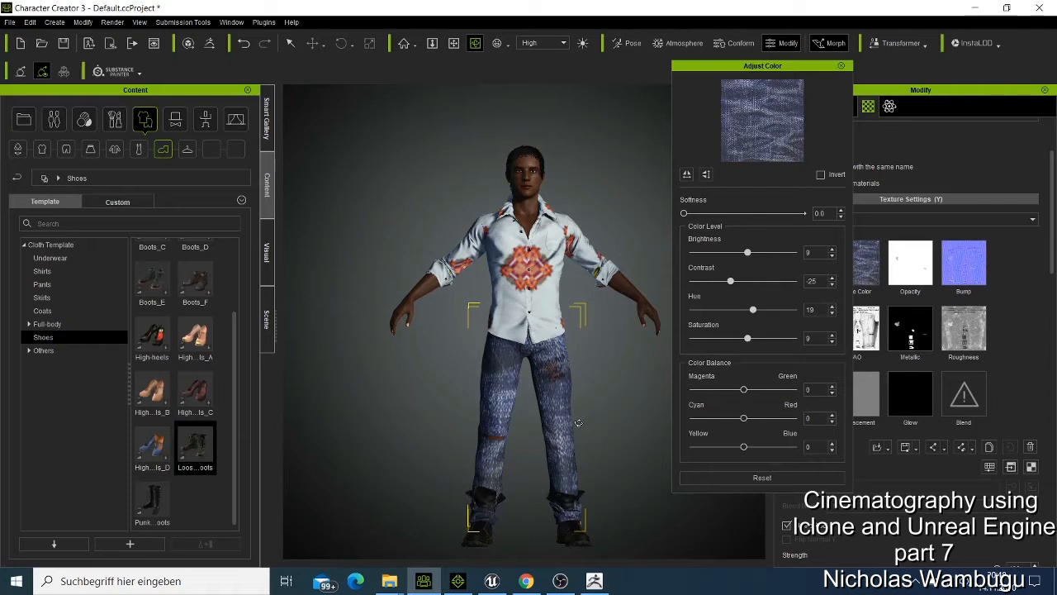
mouse_move(574, 422)
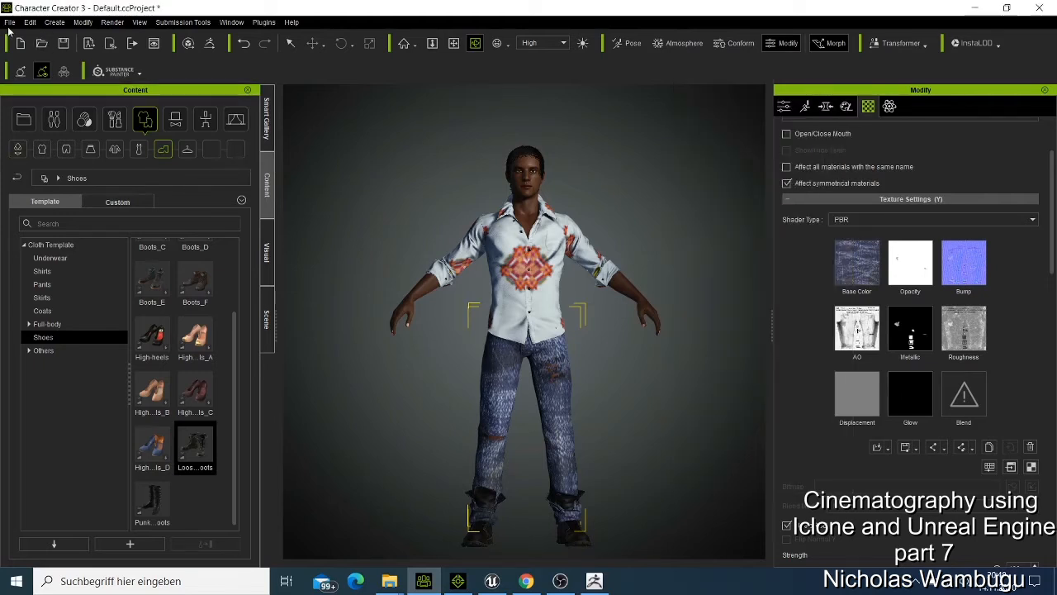
Export the dressed character with File > Export > Send Character to iClone.
left_click(10, 10)
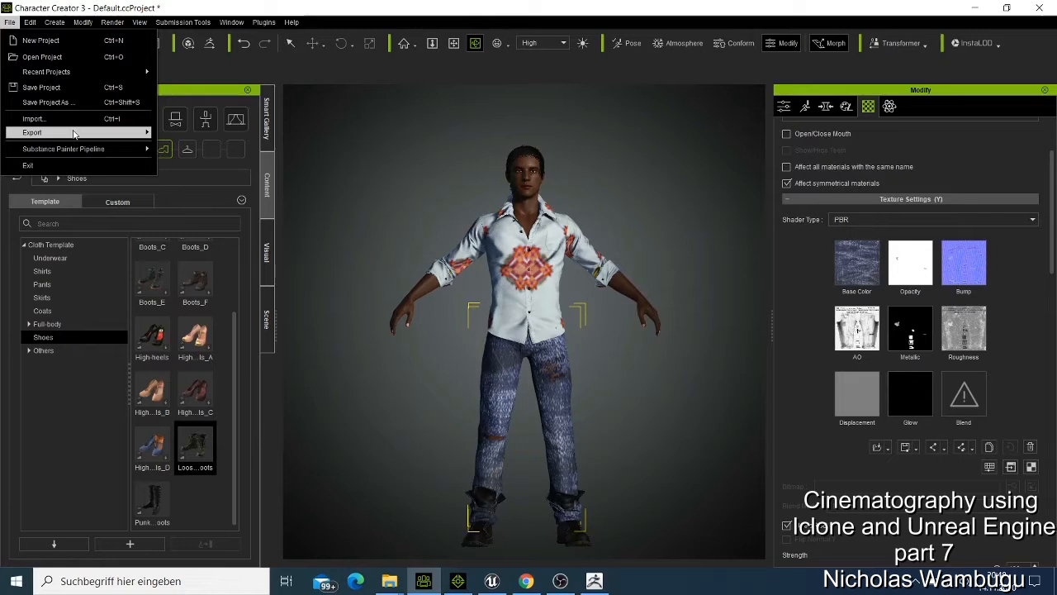
left_click(425, 12)
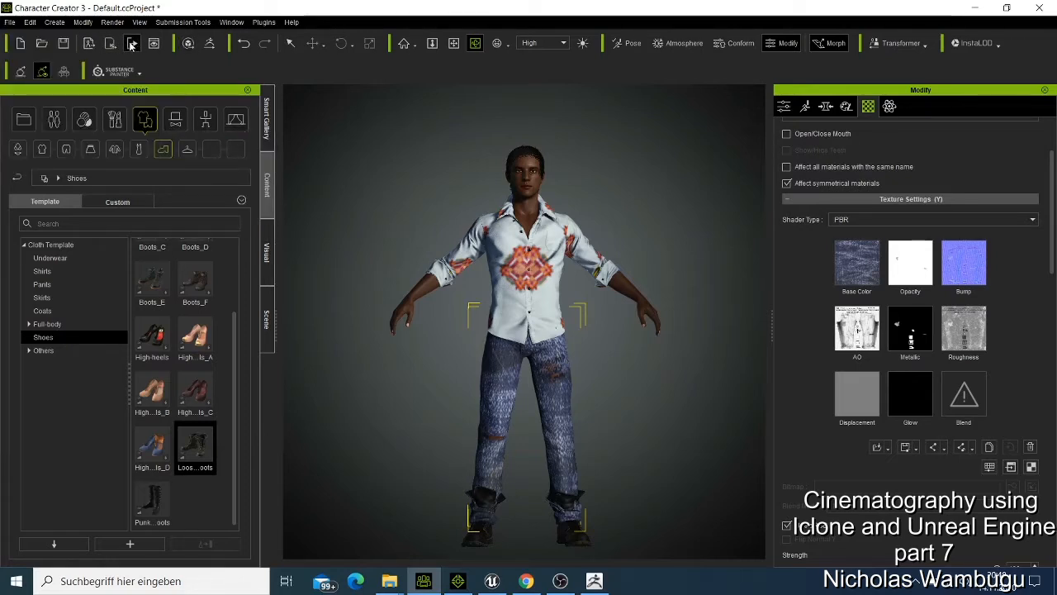
mouse_move(106, 45)
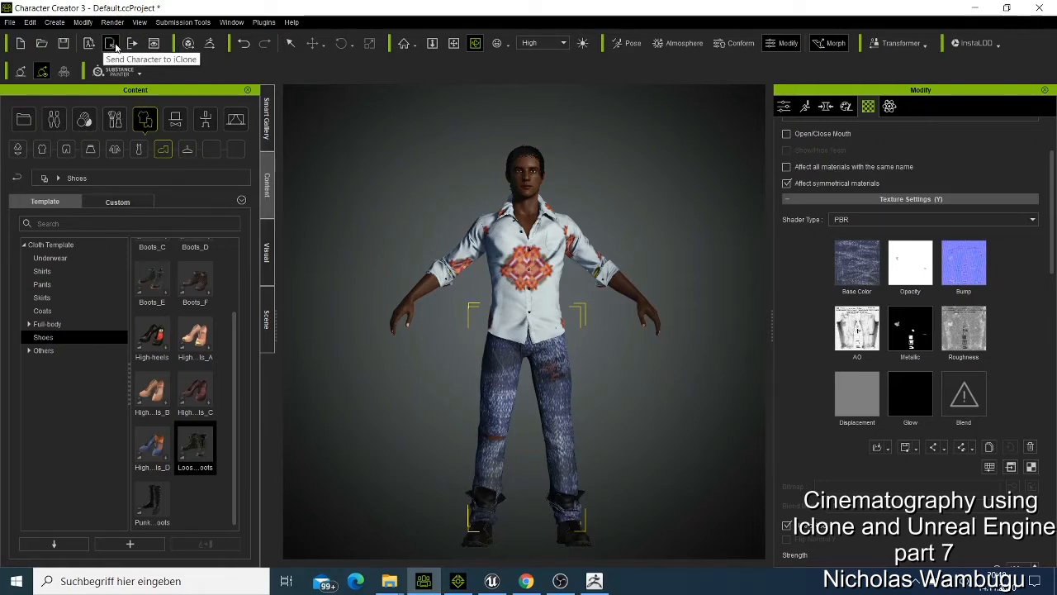
left_click(13, 23)
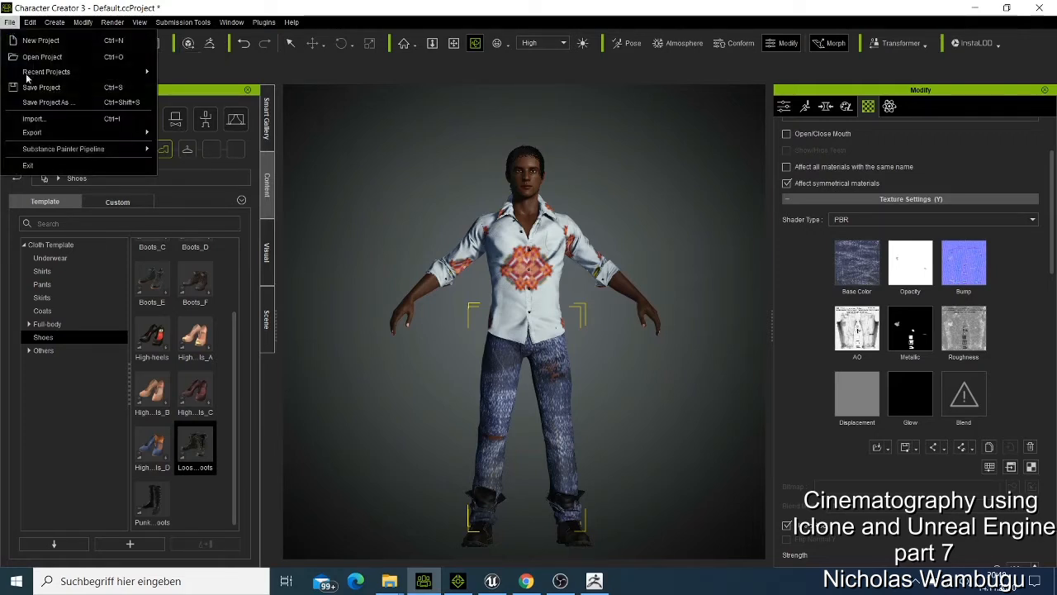
left_click(34, 132)
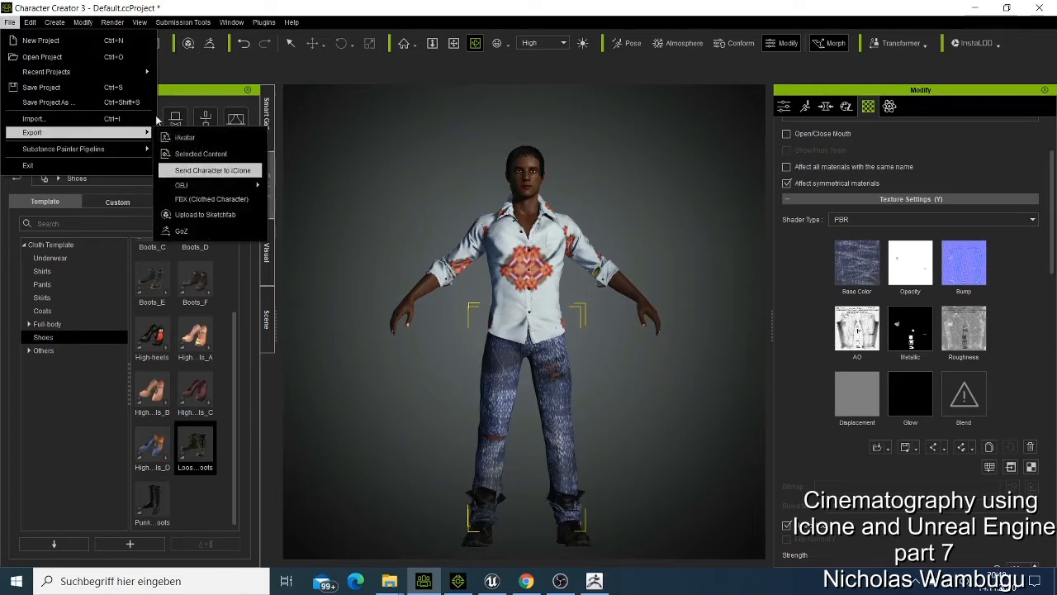
left_click(29, 22)
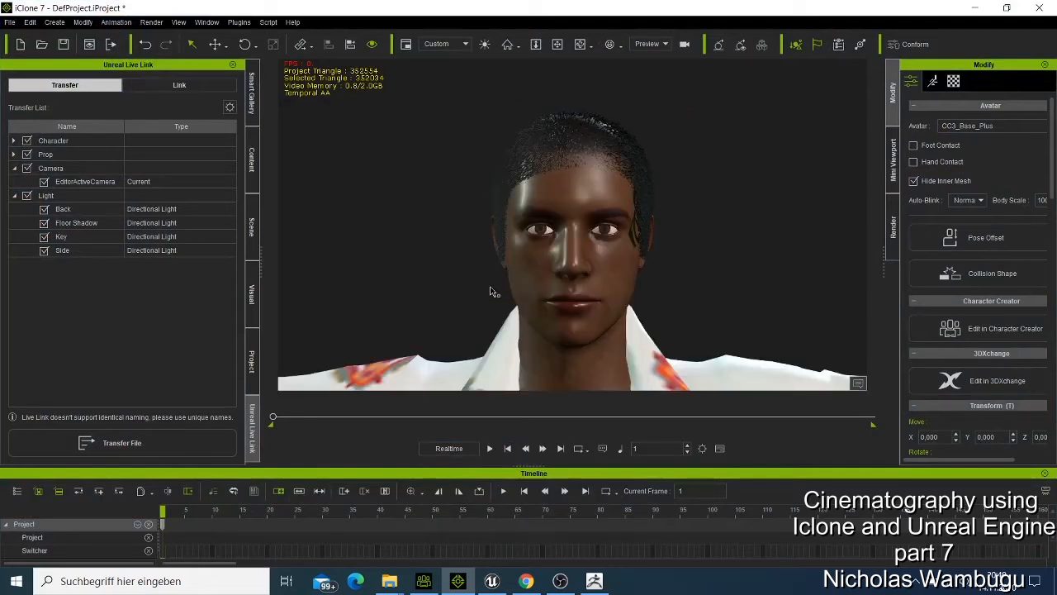
mouse_move(607, 334)
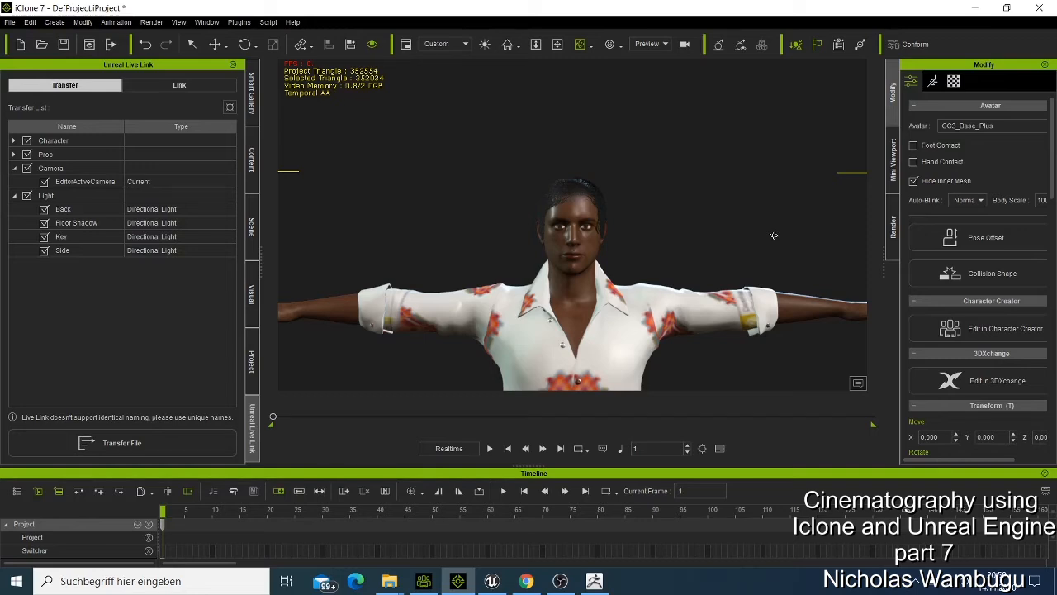
mouse_move(763, 230)
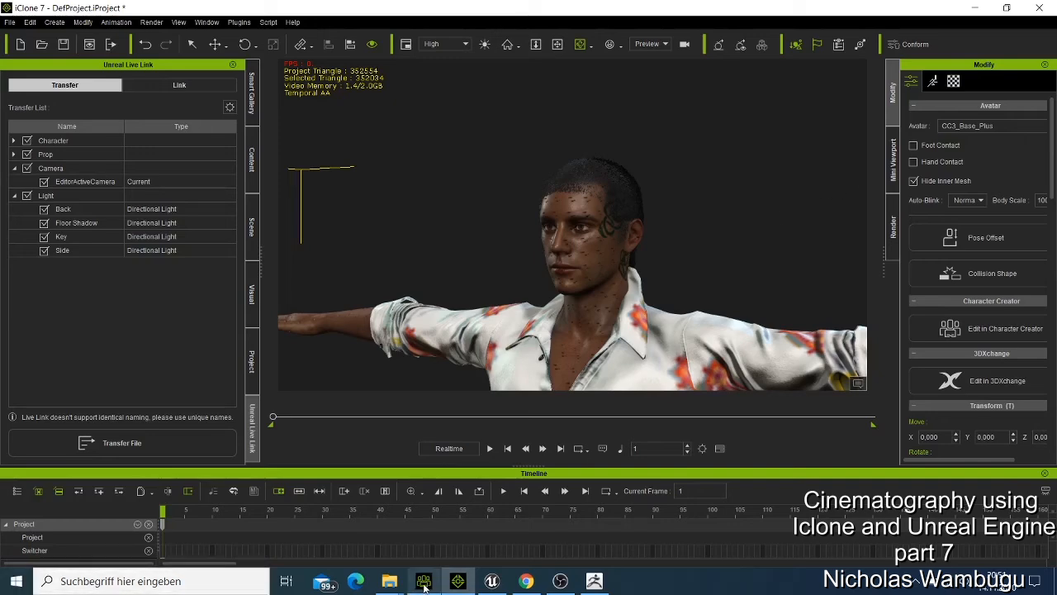
left_click(424, 581)
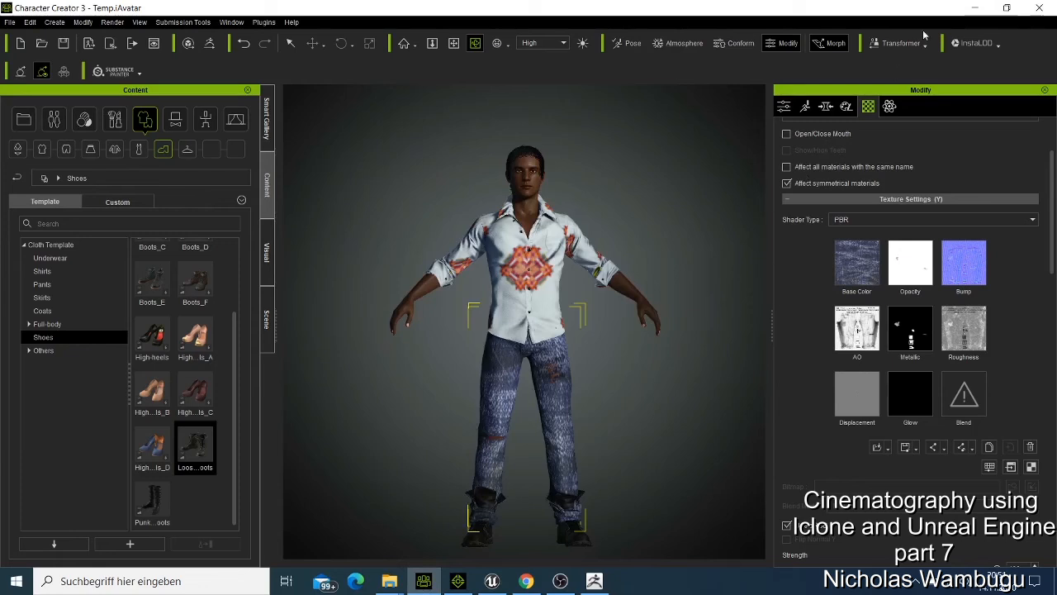
mouse_move(976, 7)
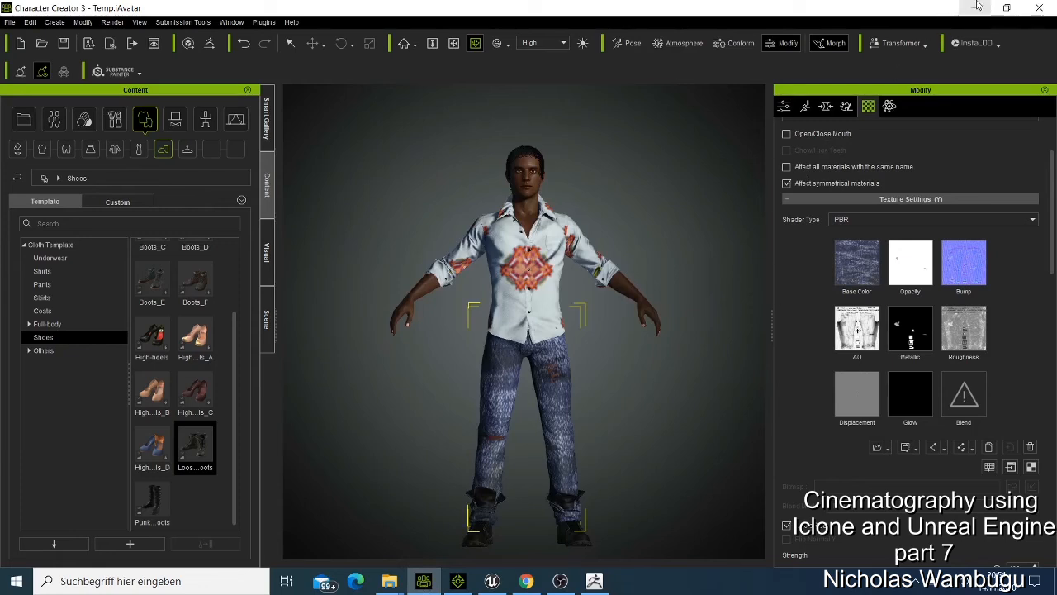
mouse_move(977, 7)
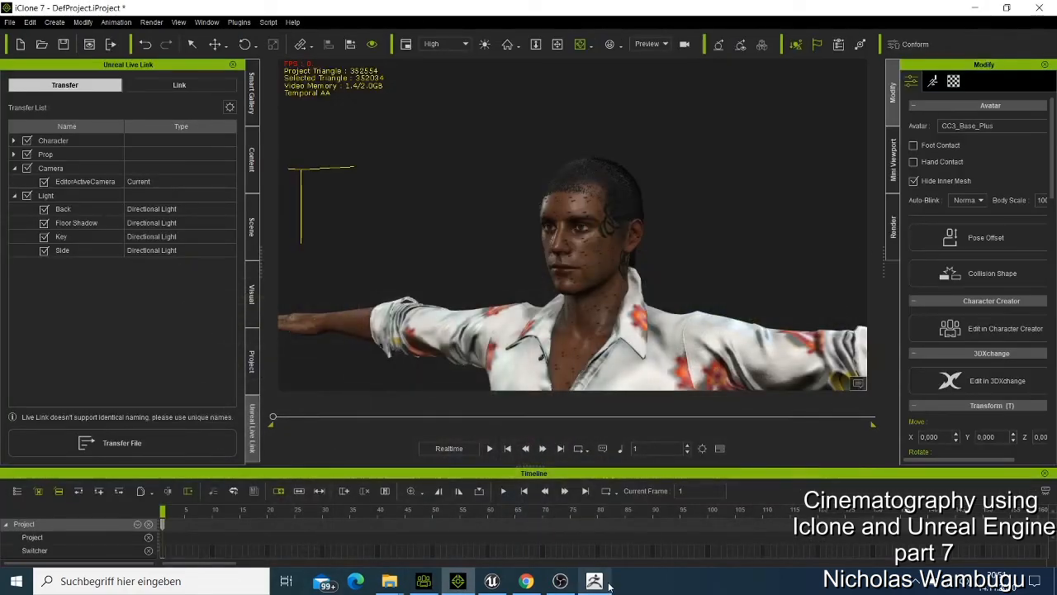
left_click(594, 580)
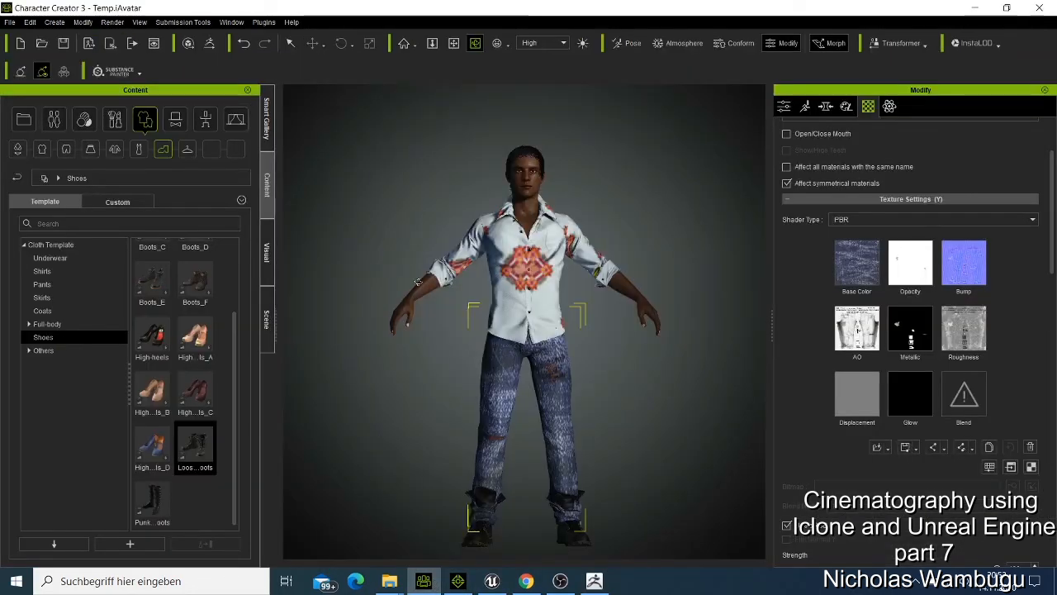
mouse_move(533, 285)
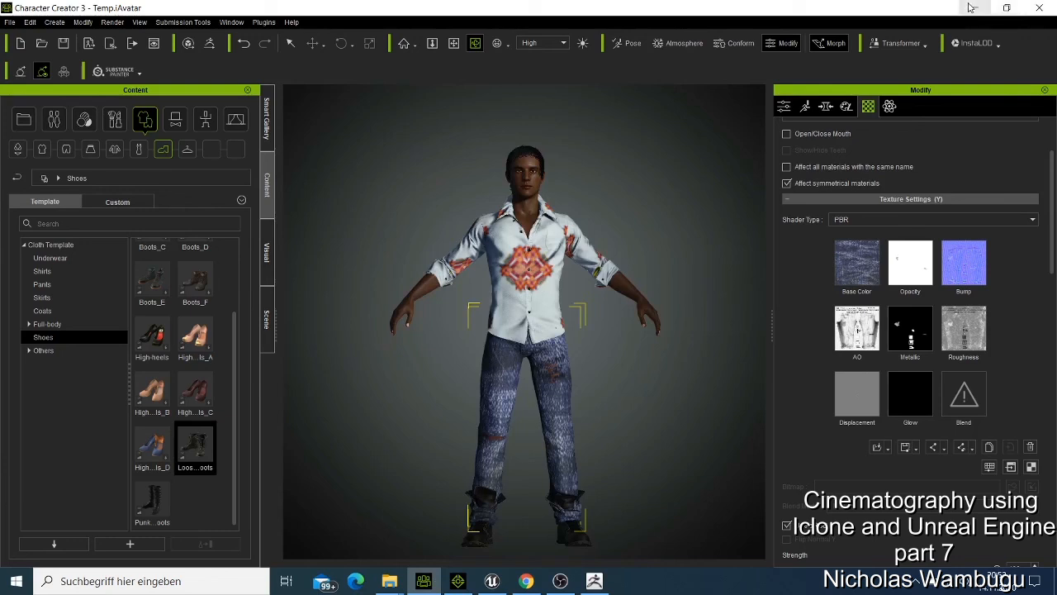
mouse_move(975, 7)
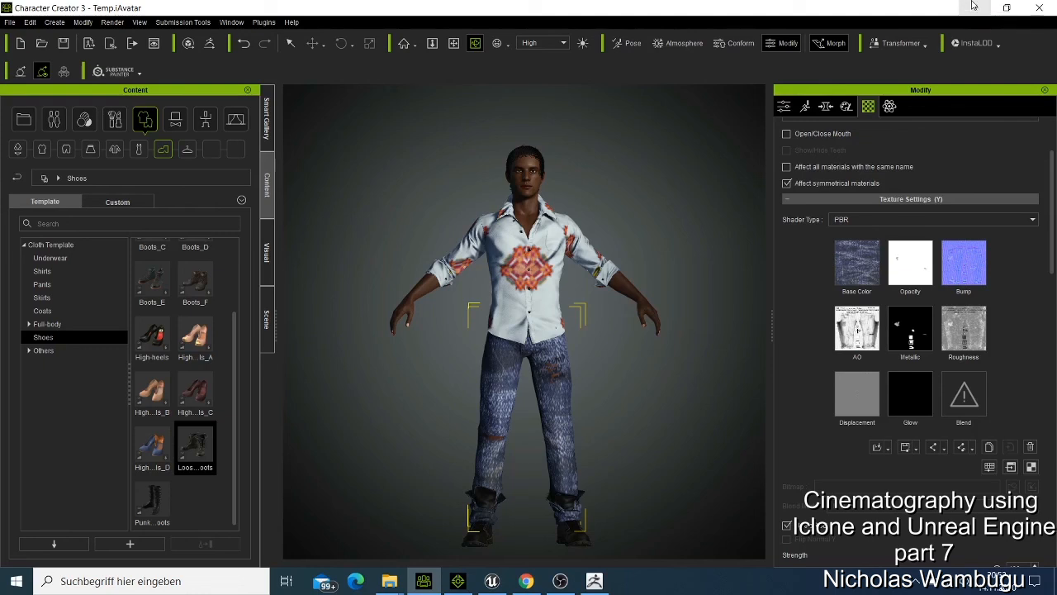
mouse_move(970, 74)
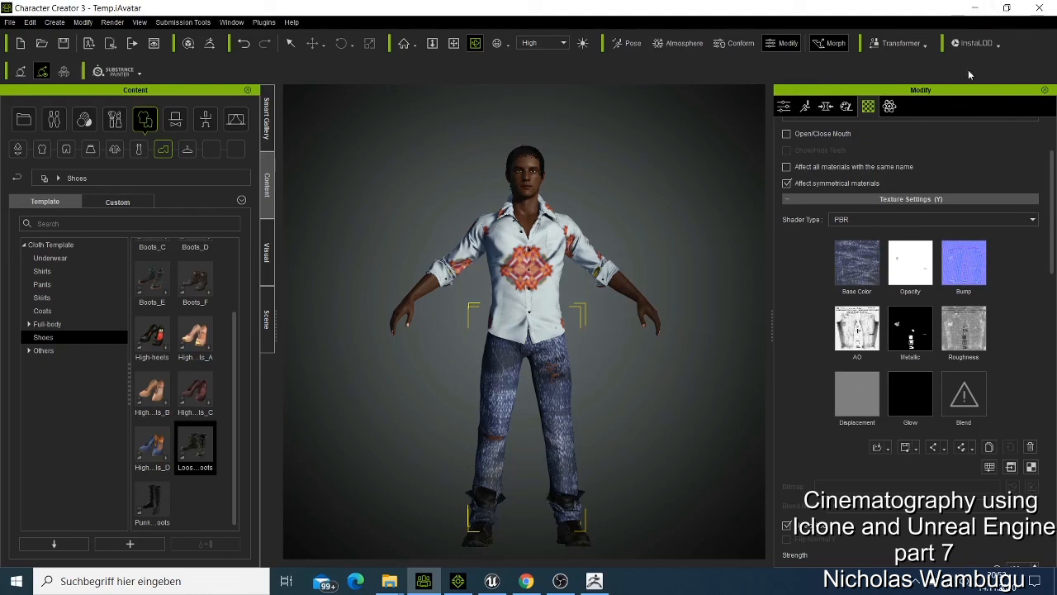